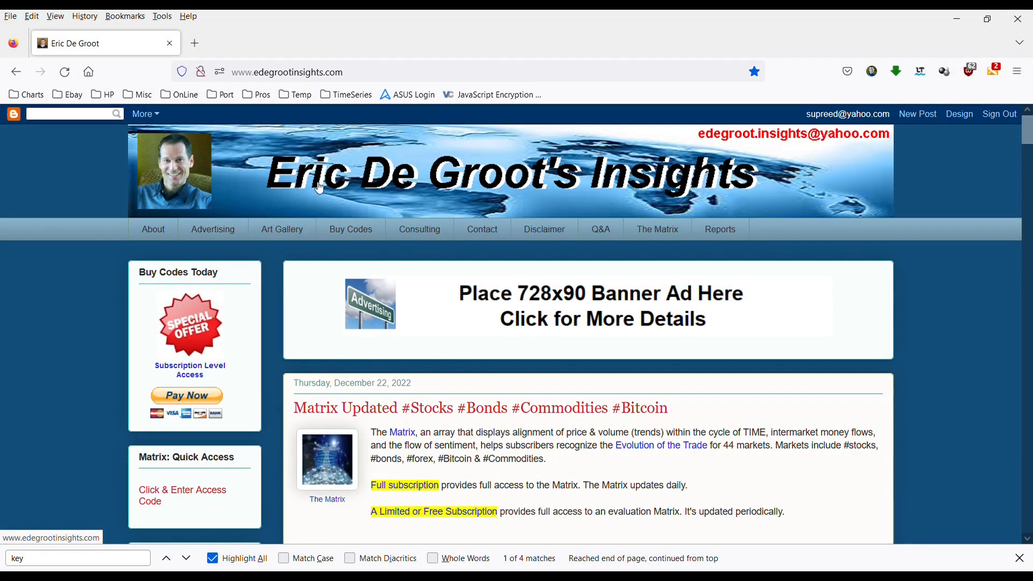
mouse_move(397, 210)
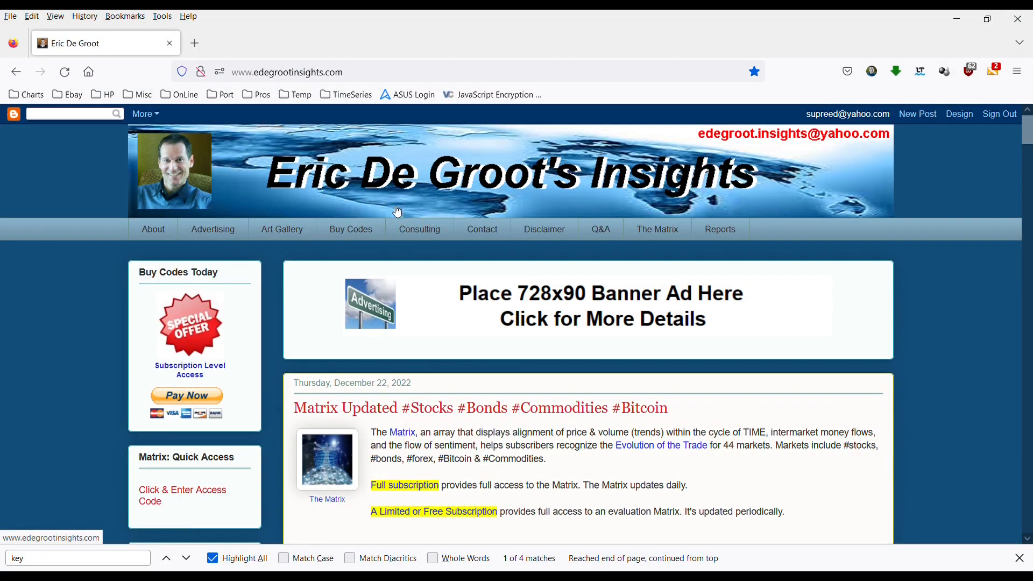
mouse_move(334, 232)
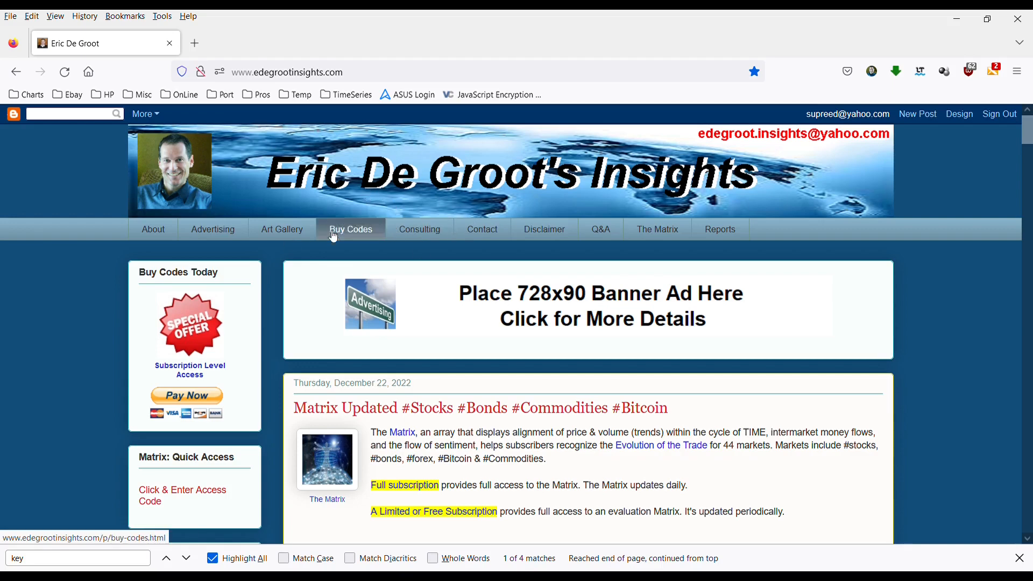
mouse_move(423, 197)
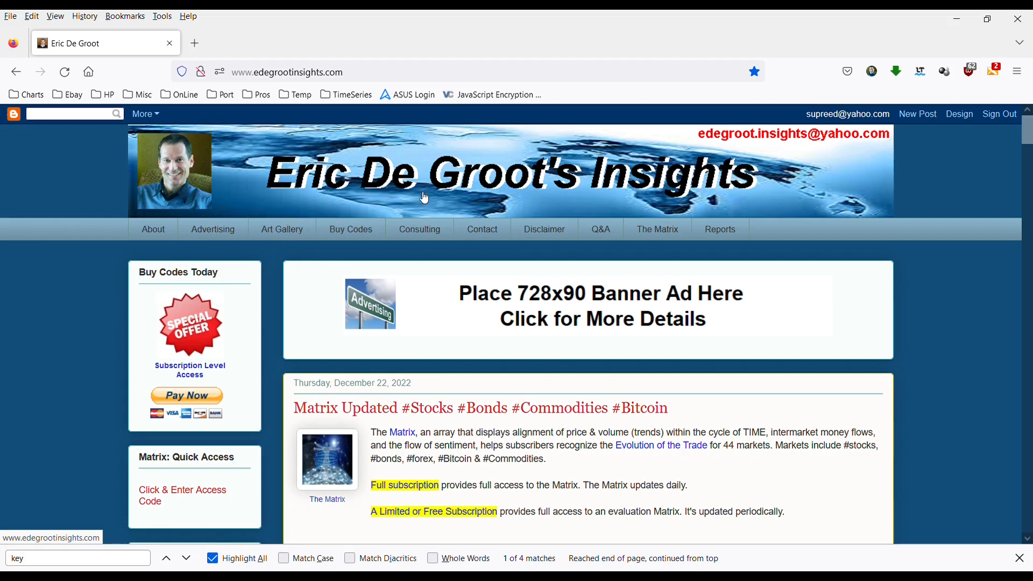
mouse_move(330, 180)
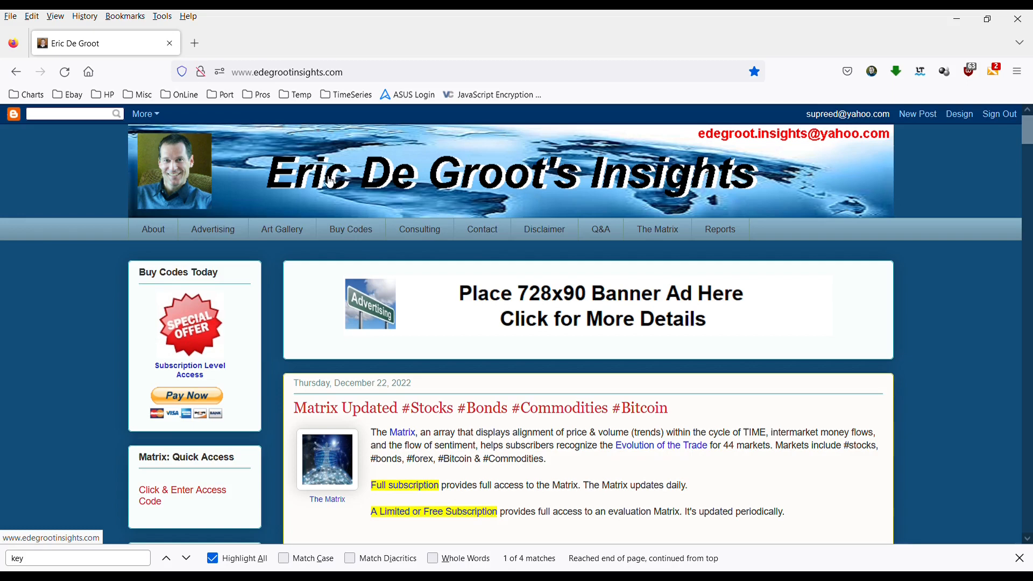
mouse_move(291, 292)
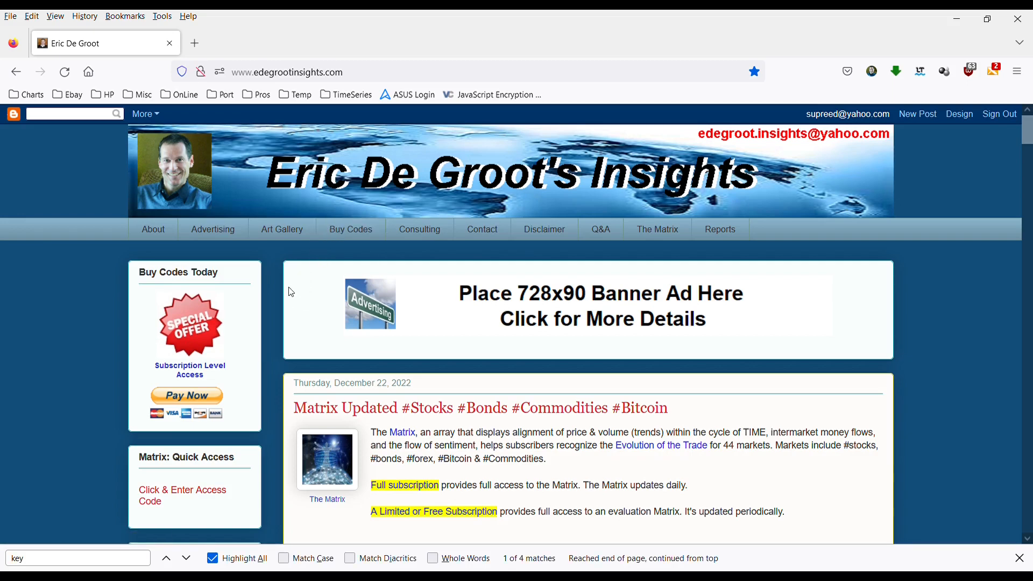
mouse_move(693, 165)
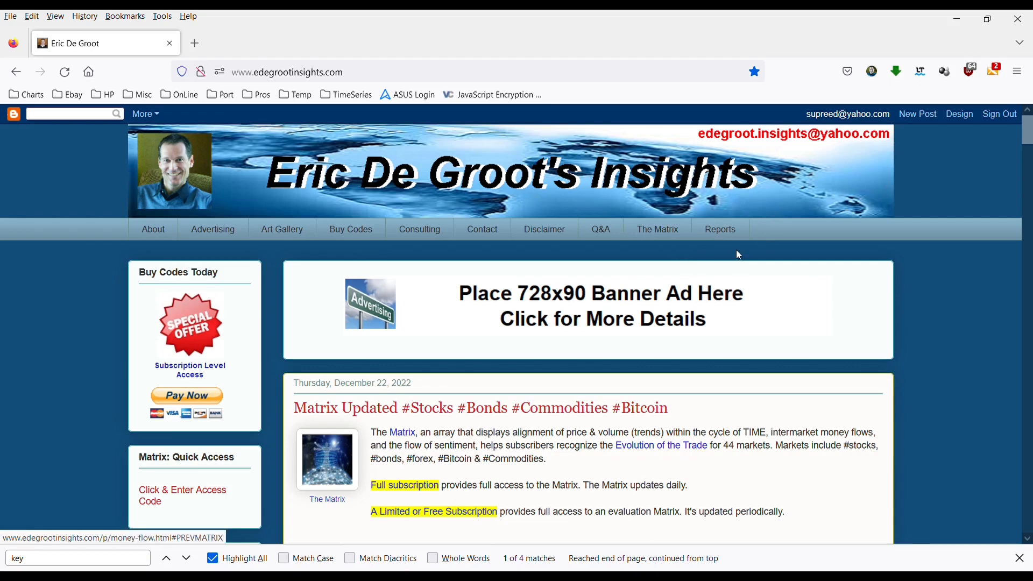
mouse_move(578, 269)
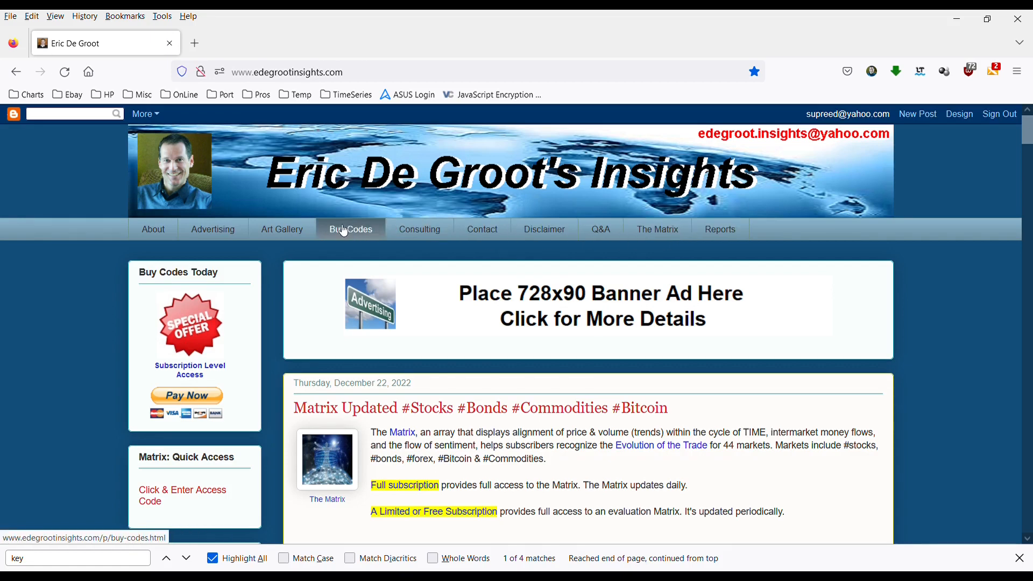
Go to the Buy Codes page from the site's navigation bar
left_click(351, 229)
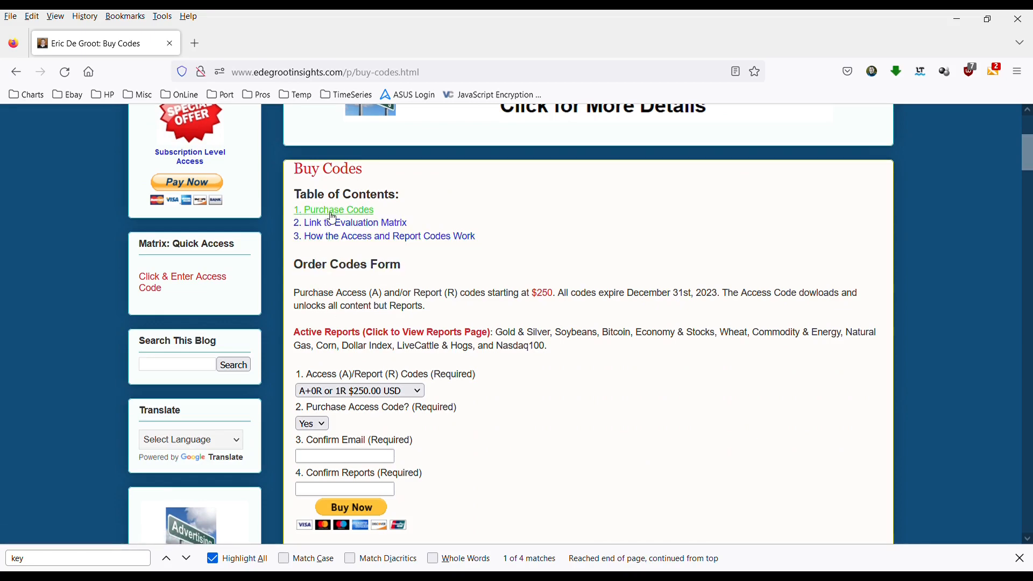
Jump to the '1. Purchase Codes' order form via the Table of Contents
left_click(333, 210)
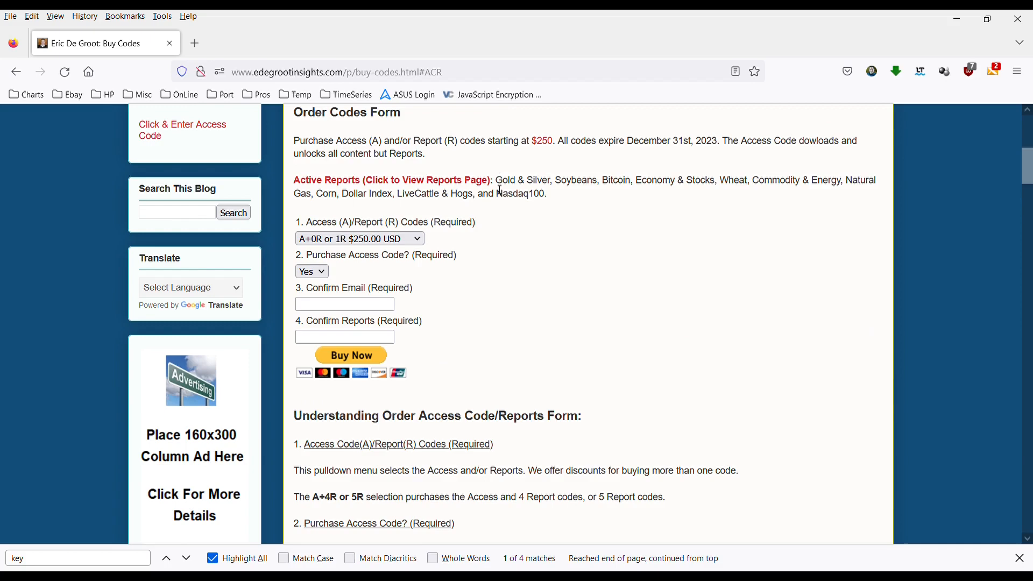
mouse_move(376, 355)
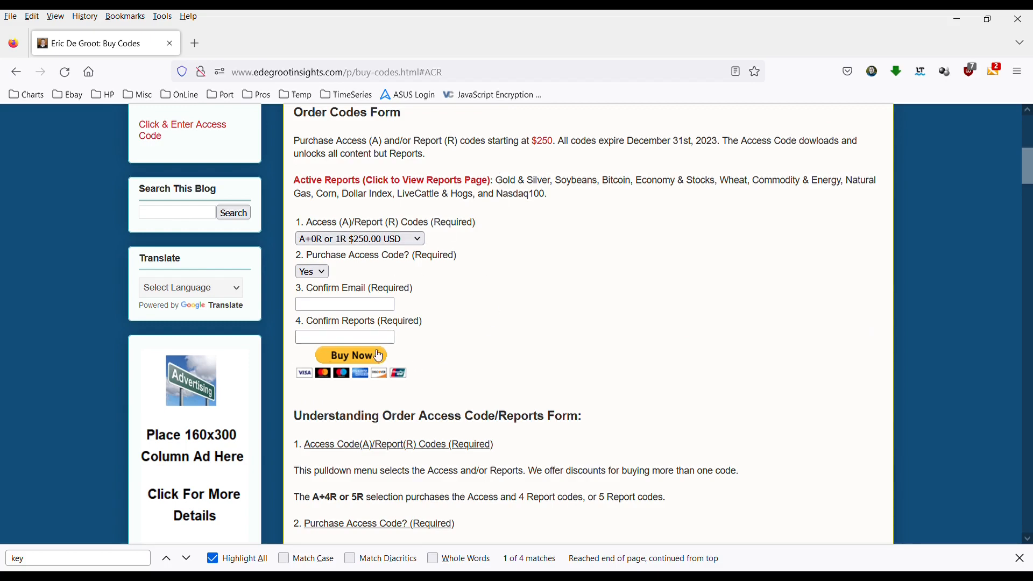
mouse_move(349, 222)
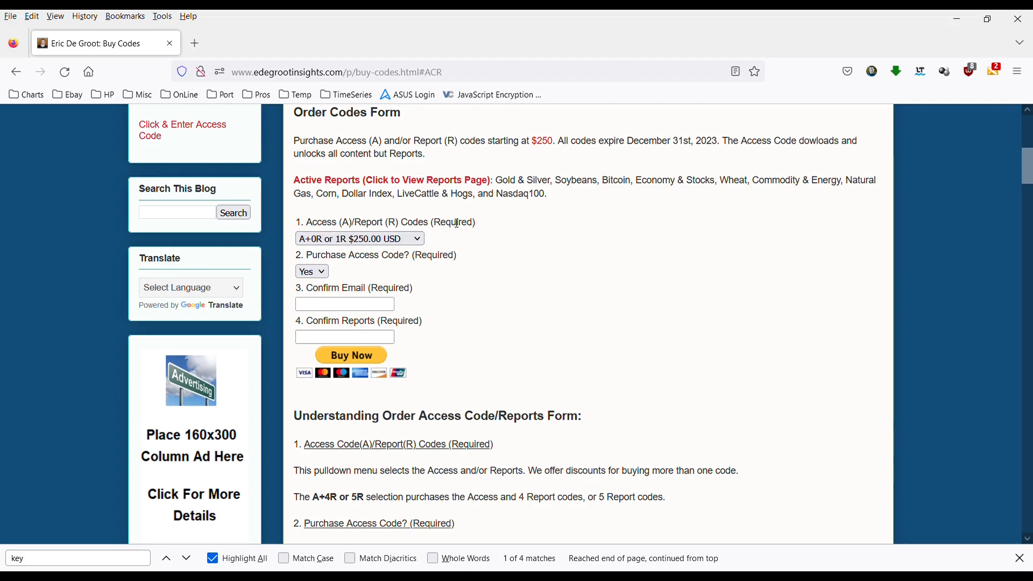
mouse_move(580, 423)
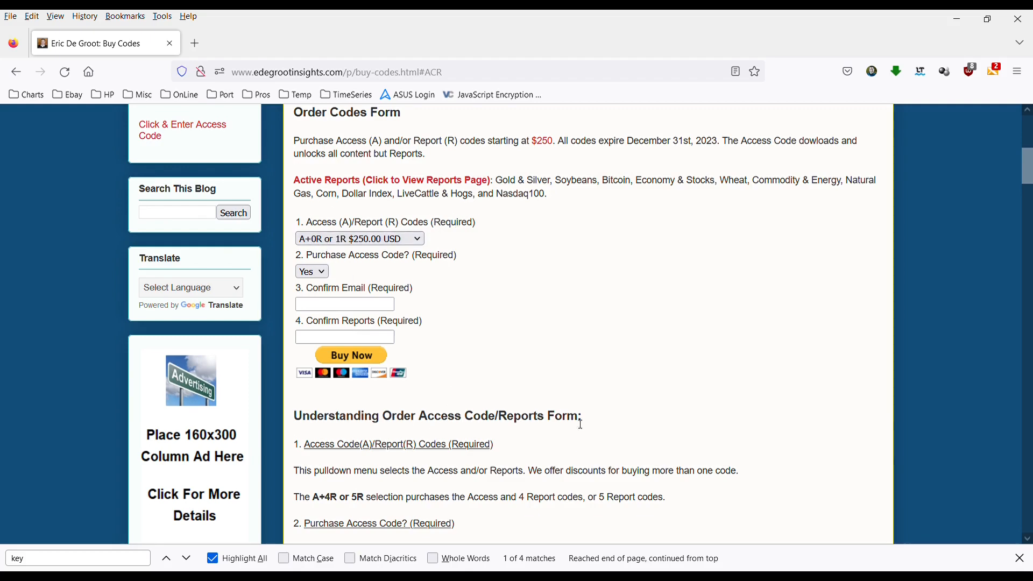
mouse_move(406, 344)
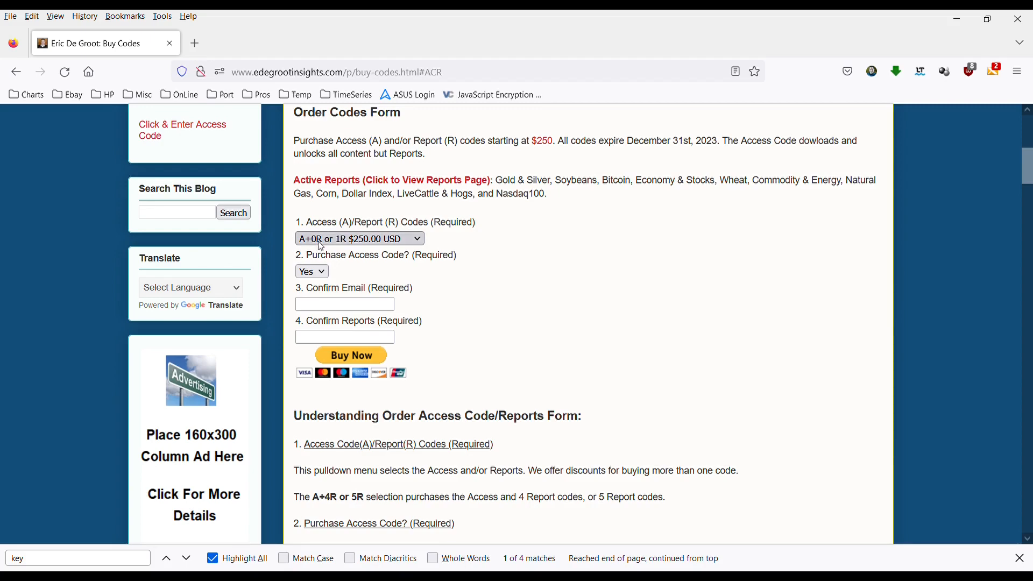
mouse_move(298, 248)
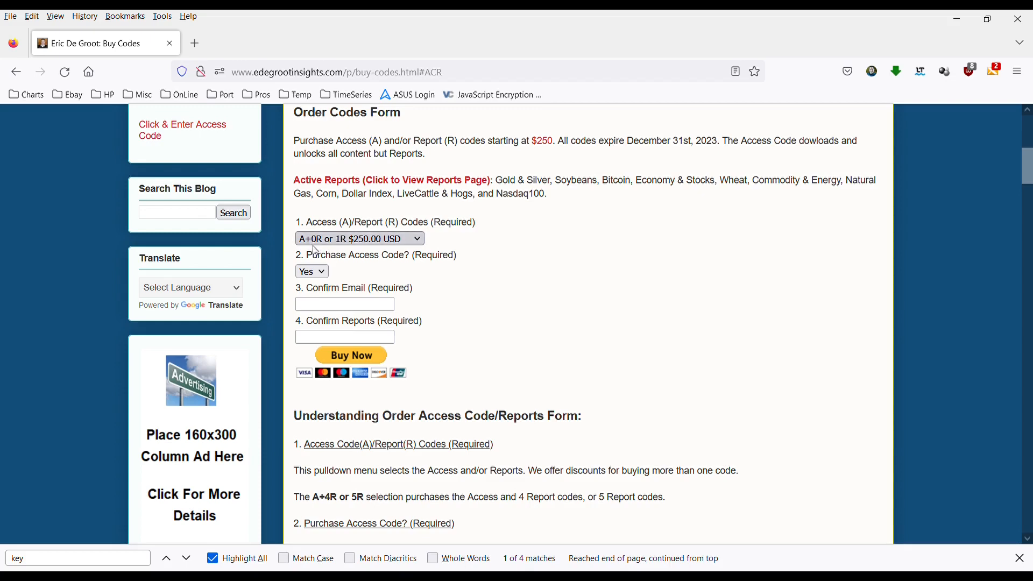
mouse_move(378, 249)
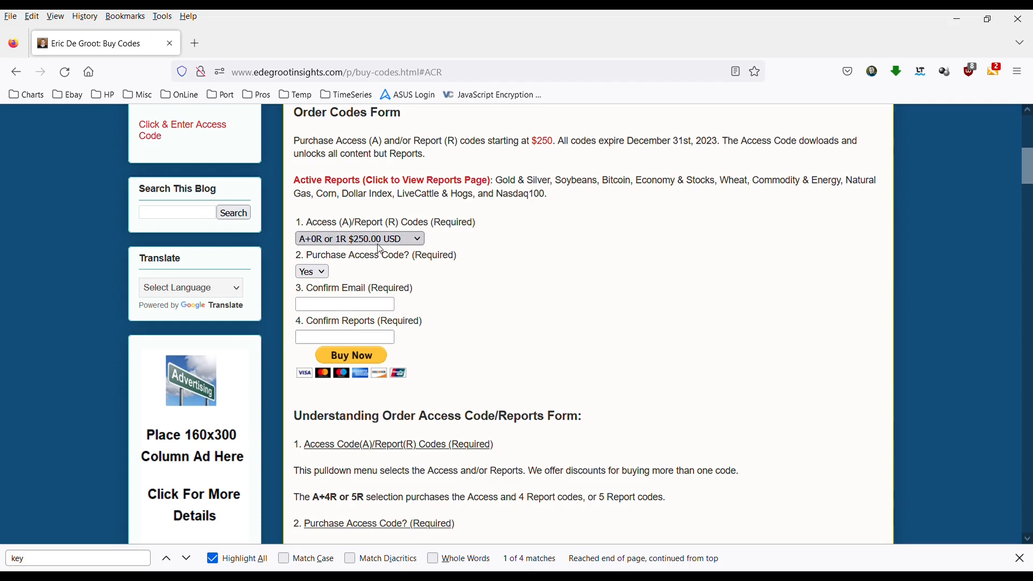
mouse_move(345, 248)
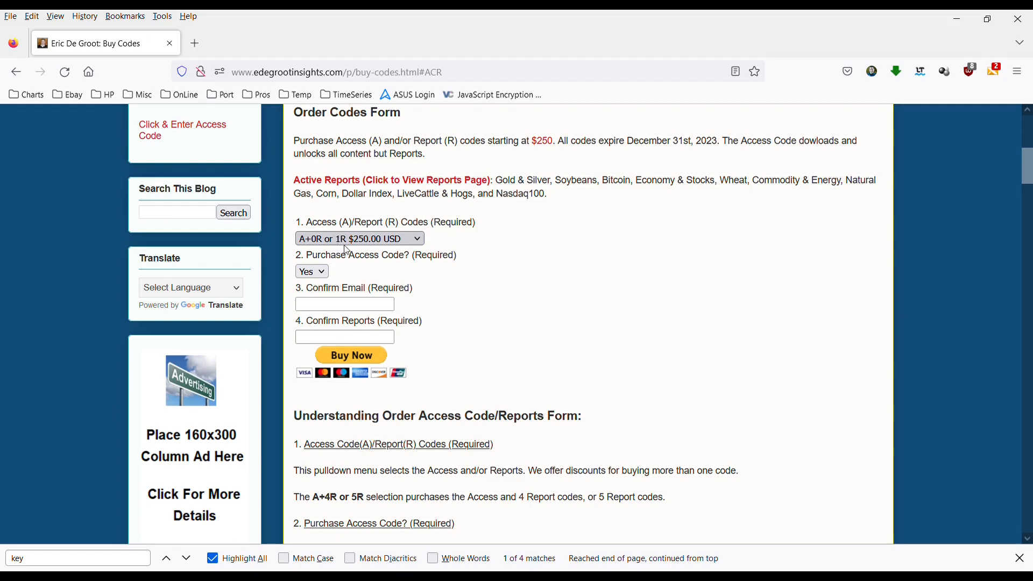
mouse_move(405, 249)
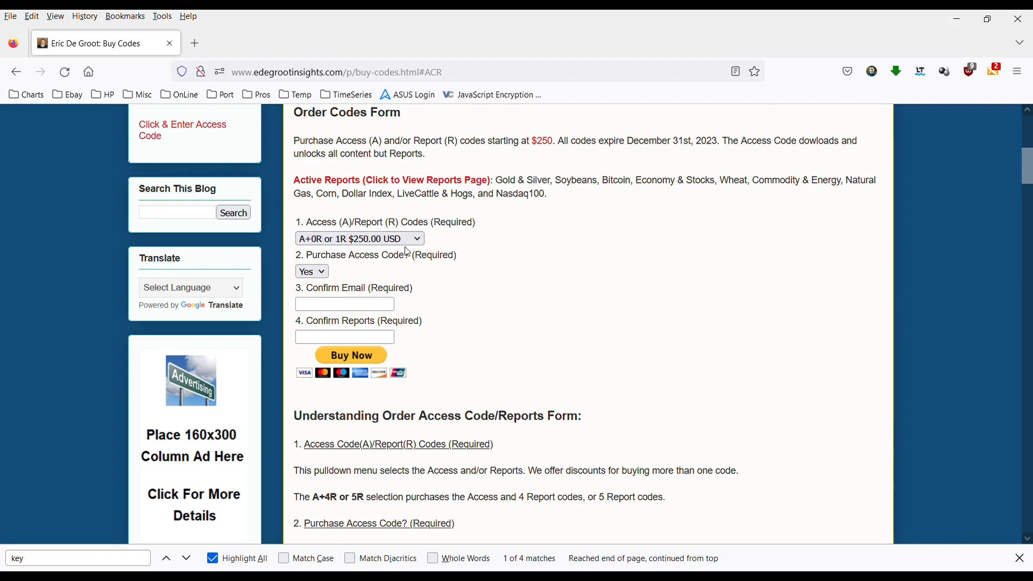
mouse_move(288, 267)
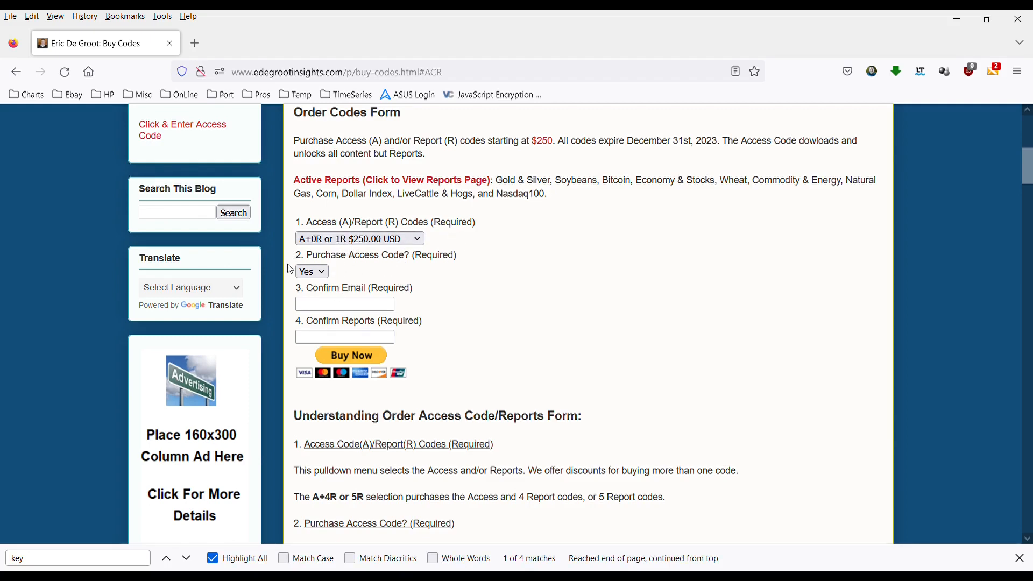
mouse_move(331, 273)
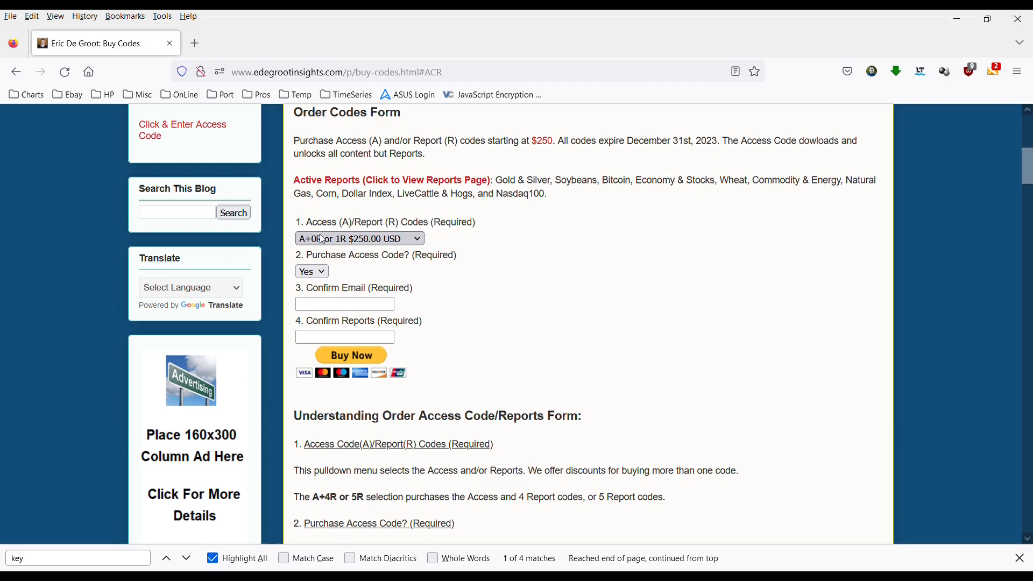
mouse_move(330, 225)
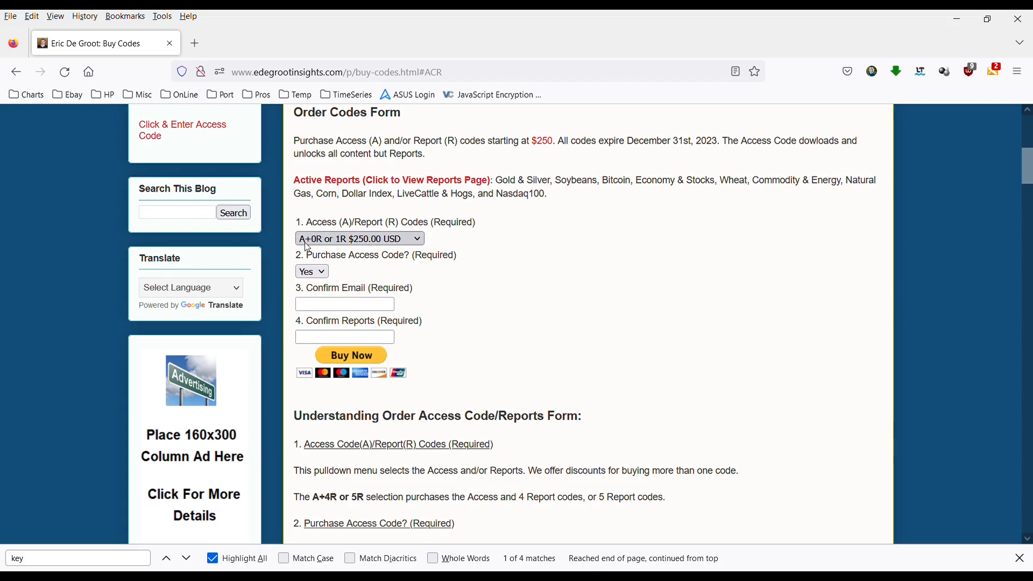
mouse_move(313, 313)
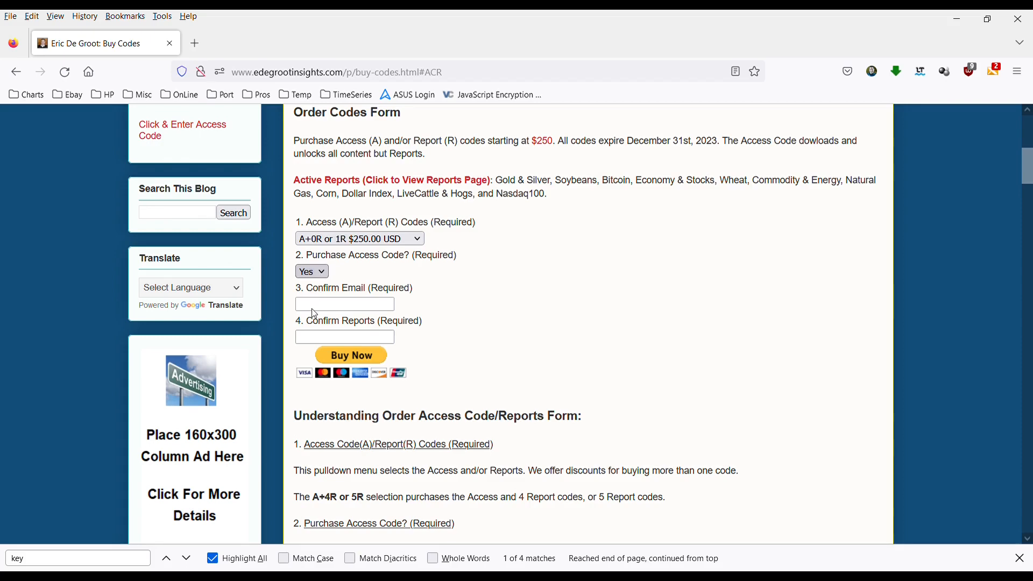
Set 'Purchase Access Code?' to No on the order form
left_click(311, 271)
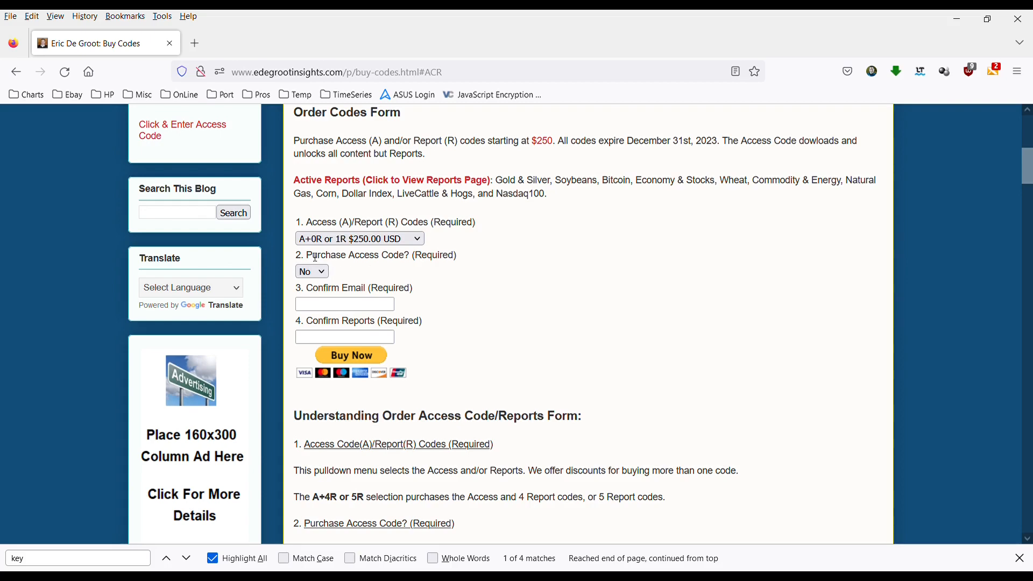
mouse_move(342, 218)
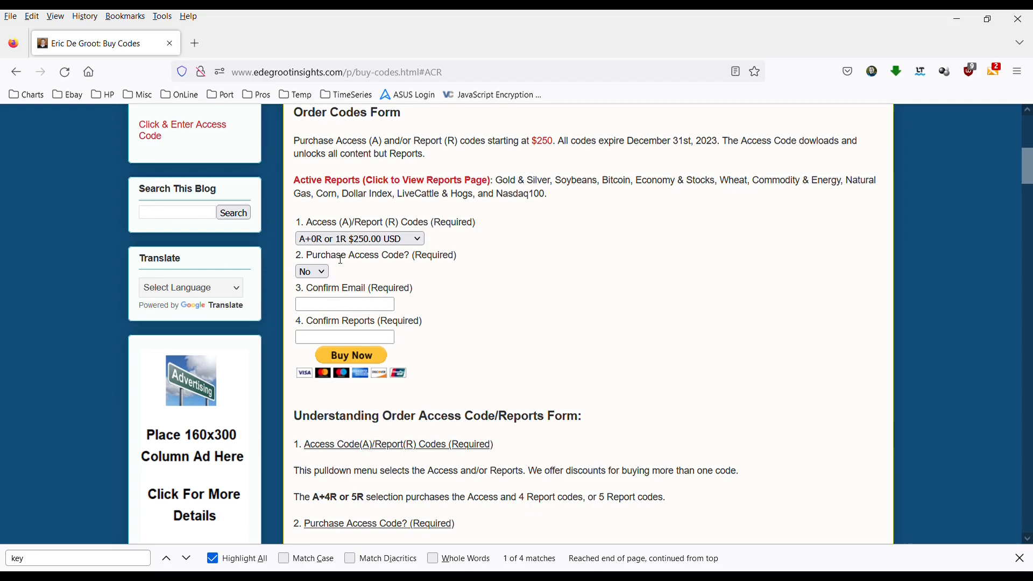
mouse_move(368, 327)
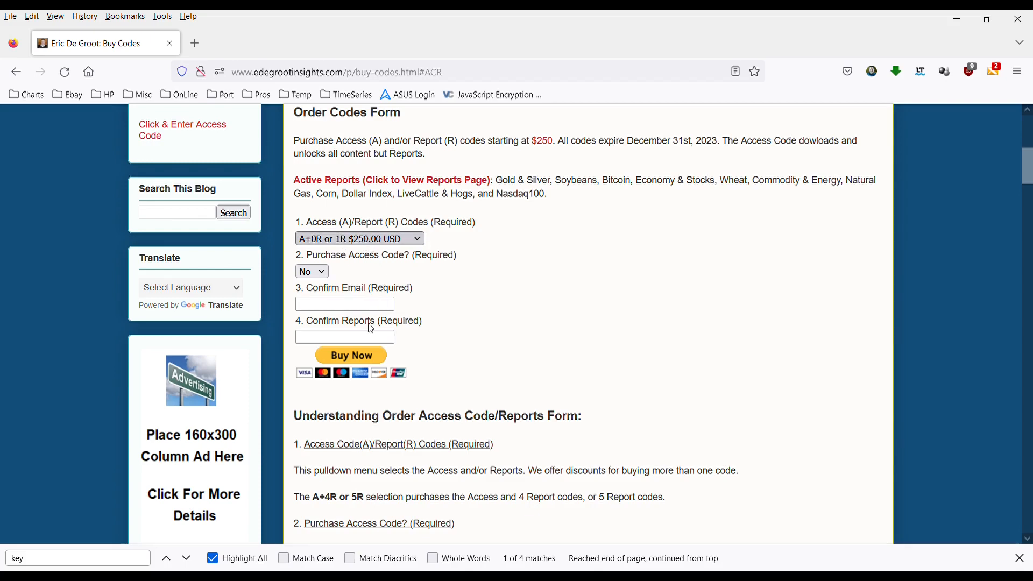
Choose the 'A+4R or 5R $1,000.00 USD' package and set Purchase Access Code back to Yes
left_click(359, 238)
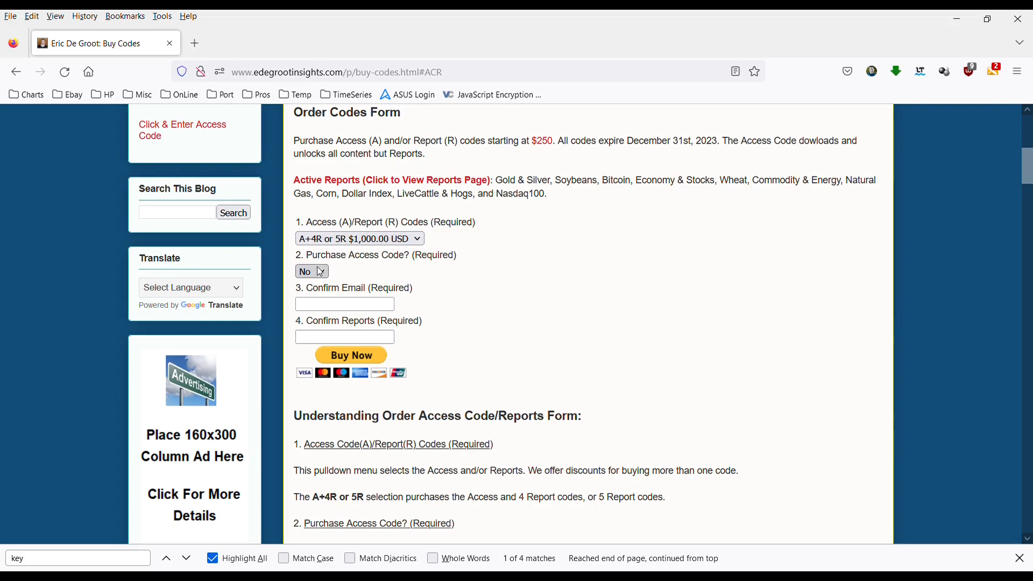
left_click(311, 271)
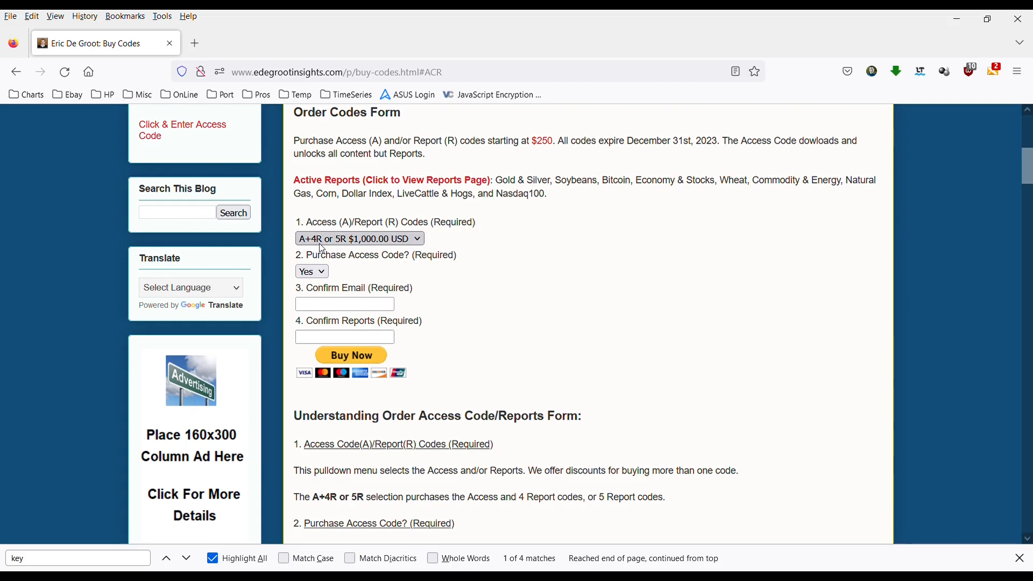
mouse_move(340, 243)
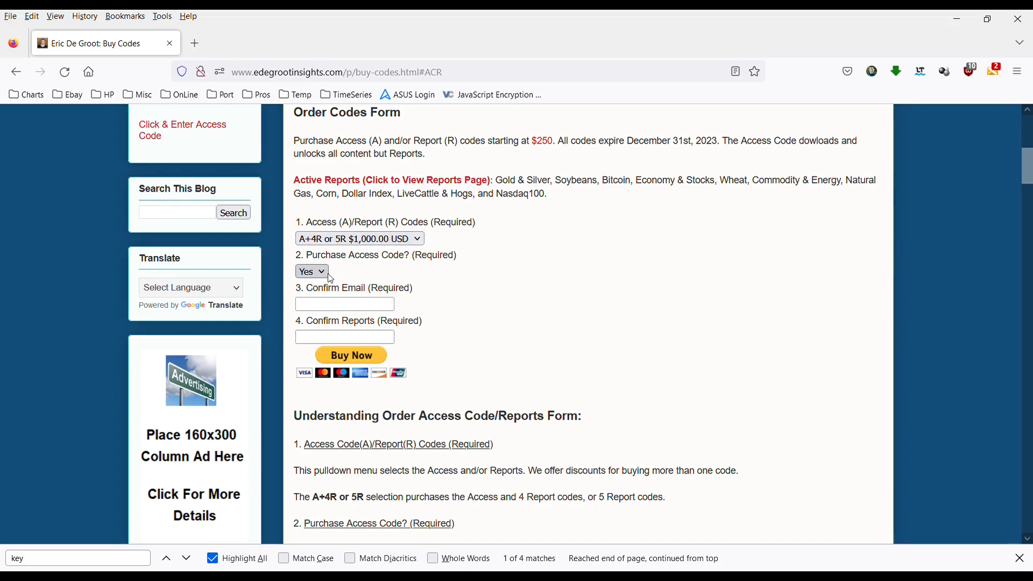
left_click(311, 271)
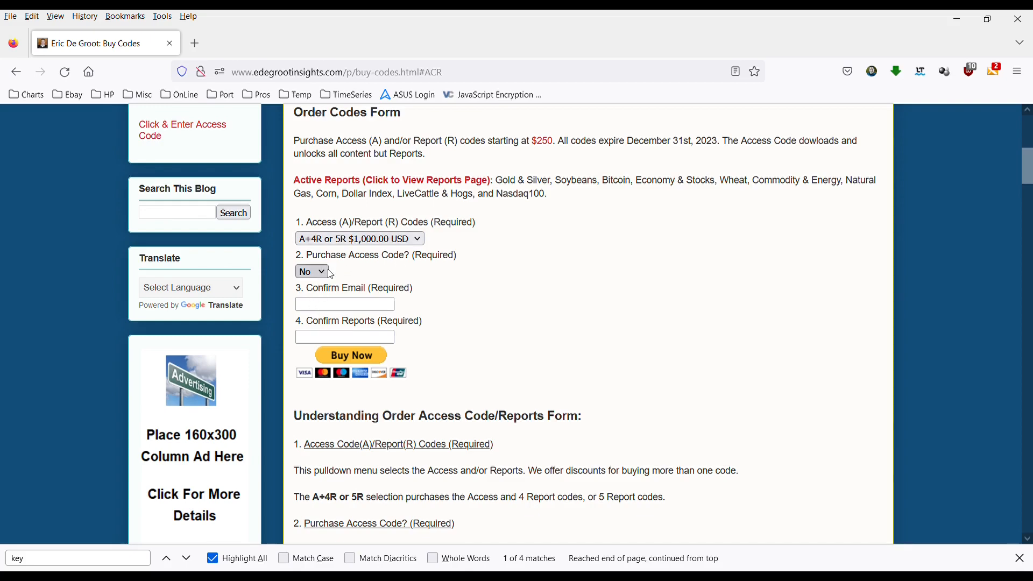
left_click(312, 271)
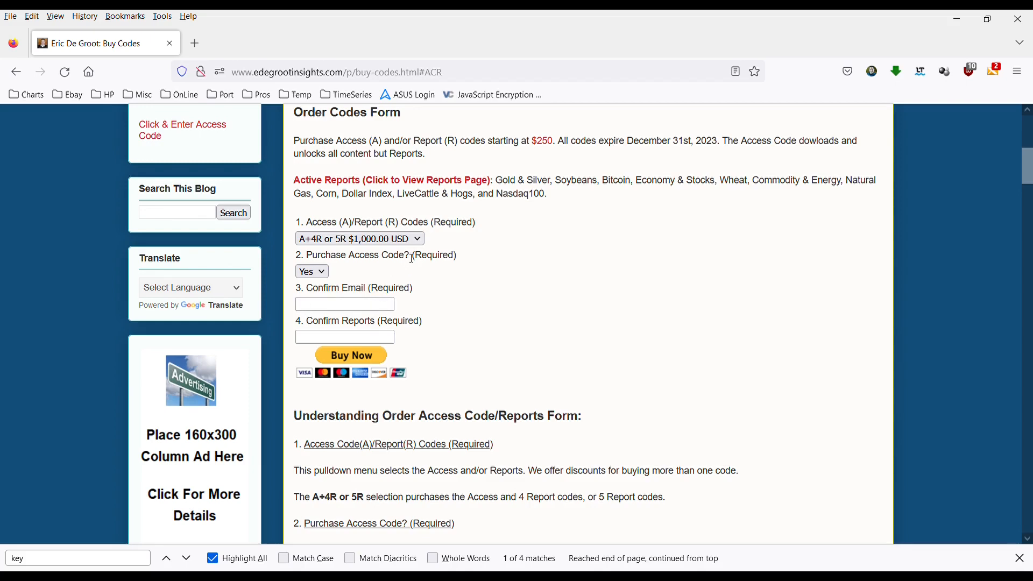
mouse_move(422, 280)
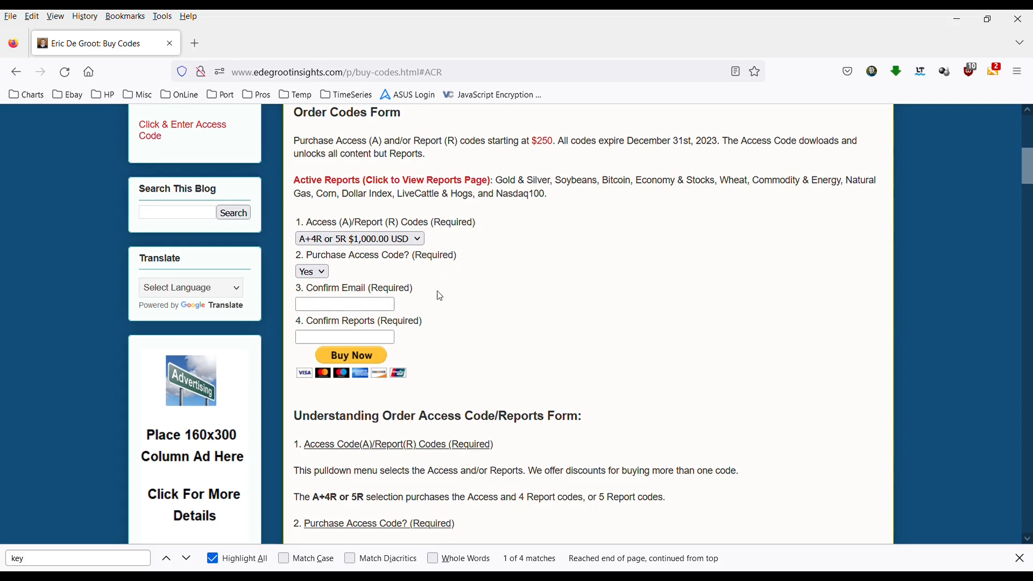
mouse_move(567, 270)
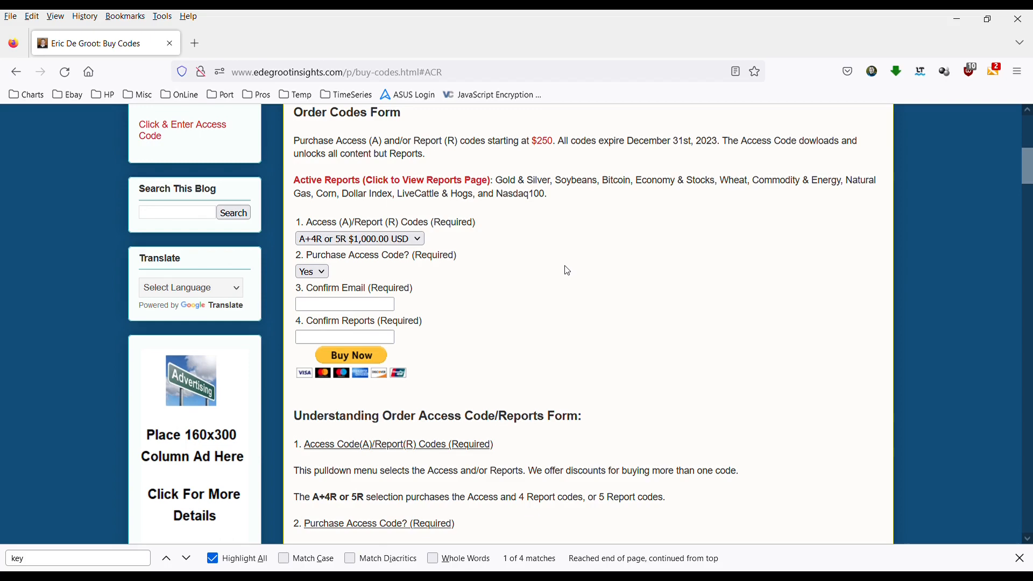
scroll("down", 3)
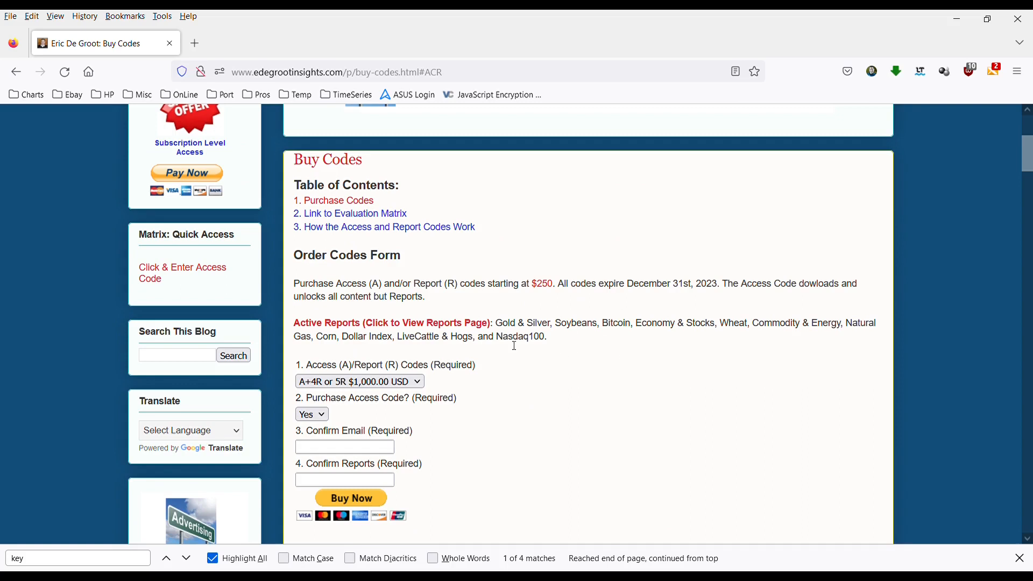
scroll("down", 3)
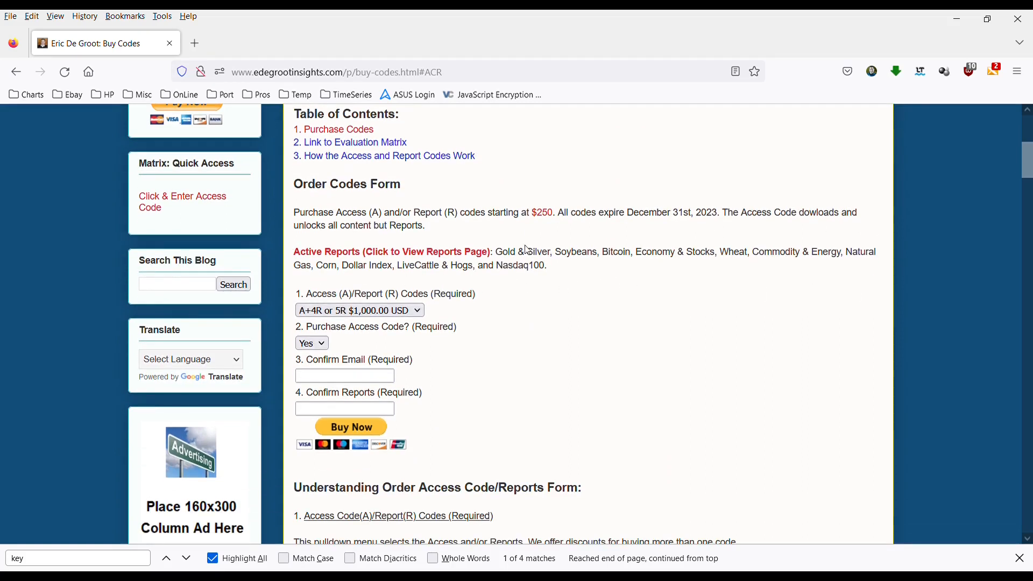
mouse_move(414, 256)
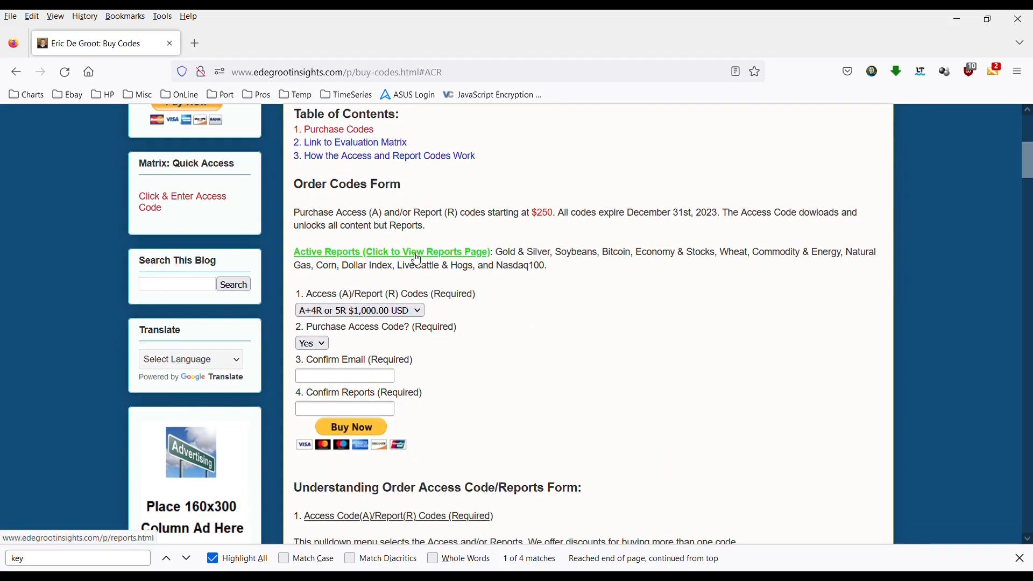
mouse_move(354, 258)
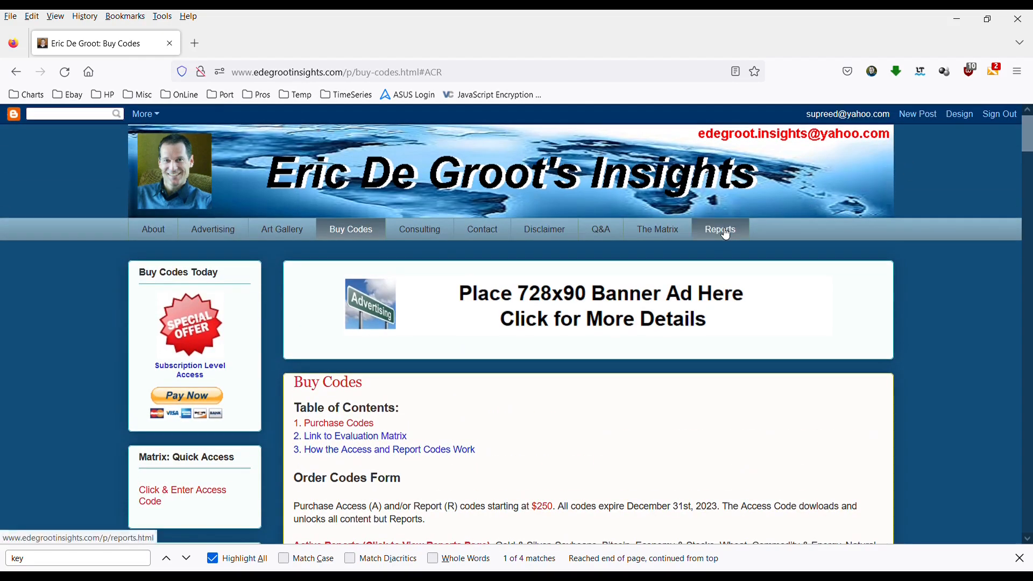
scroll("down", 3)
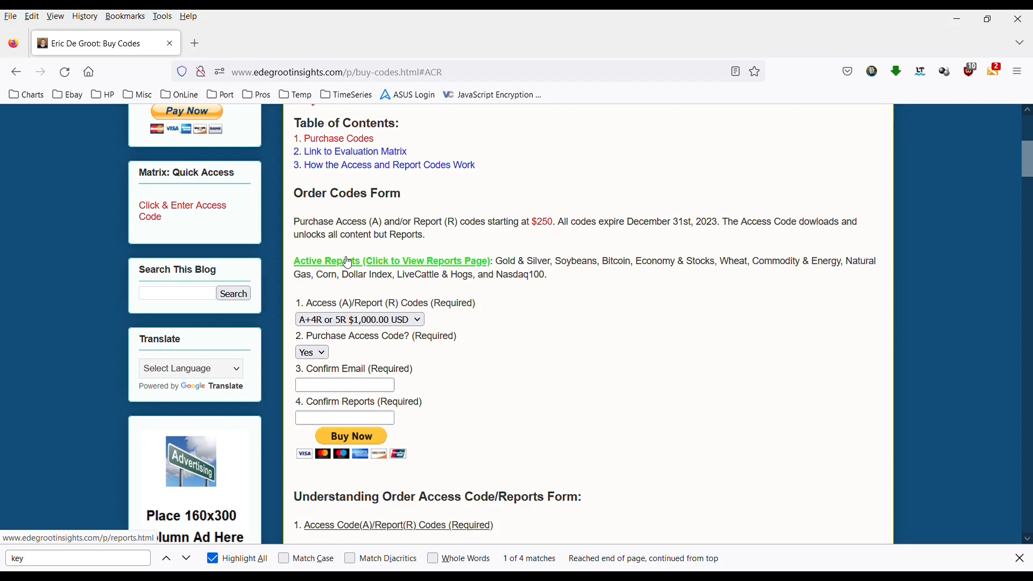
View the Active Reports page in a new tab and scroll through the dated reports list
left_click(347, 261)
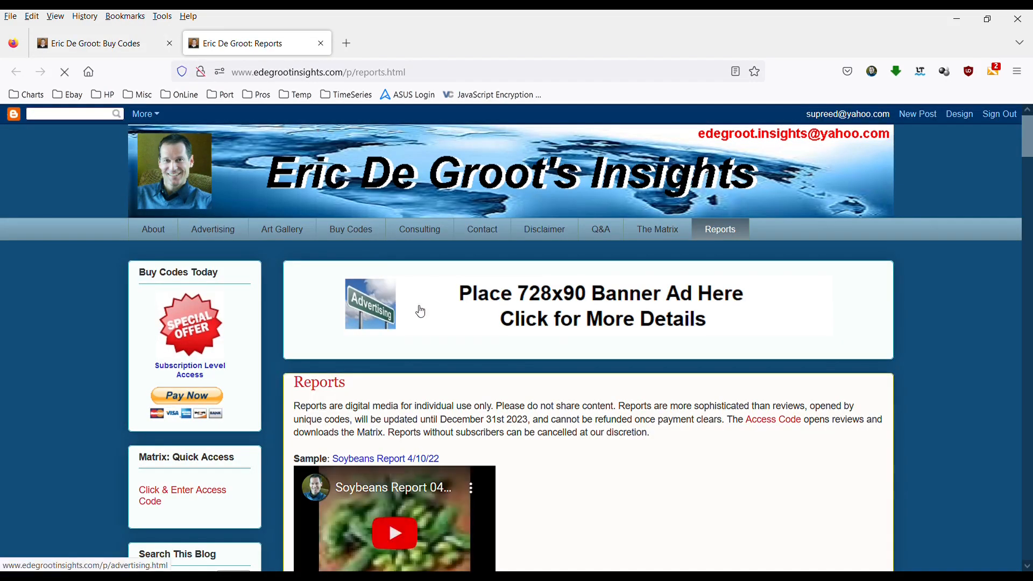
scroll("down", 3)
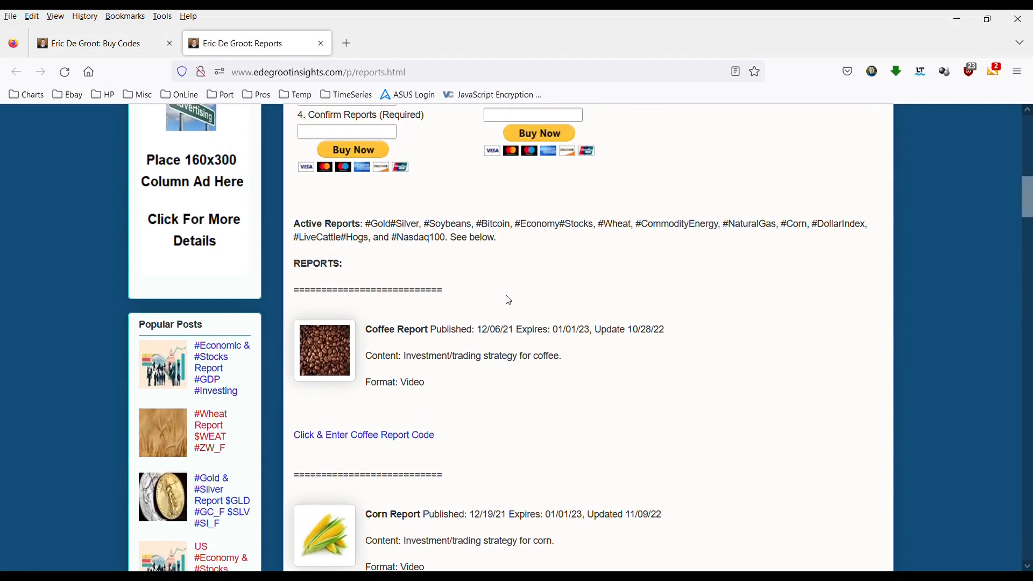
scroll("down", 3)
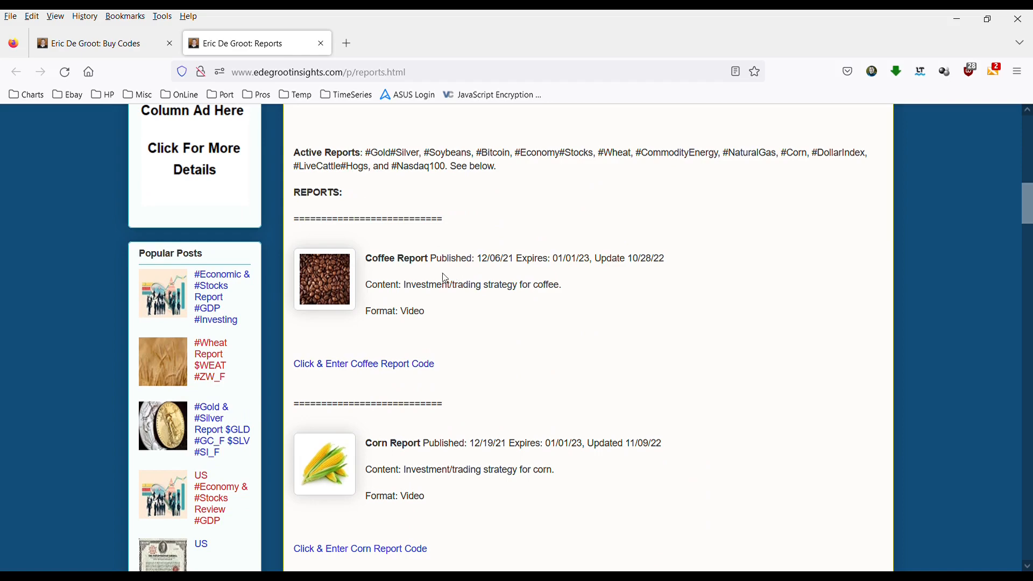
mouse_move(597, 256)
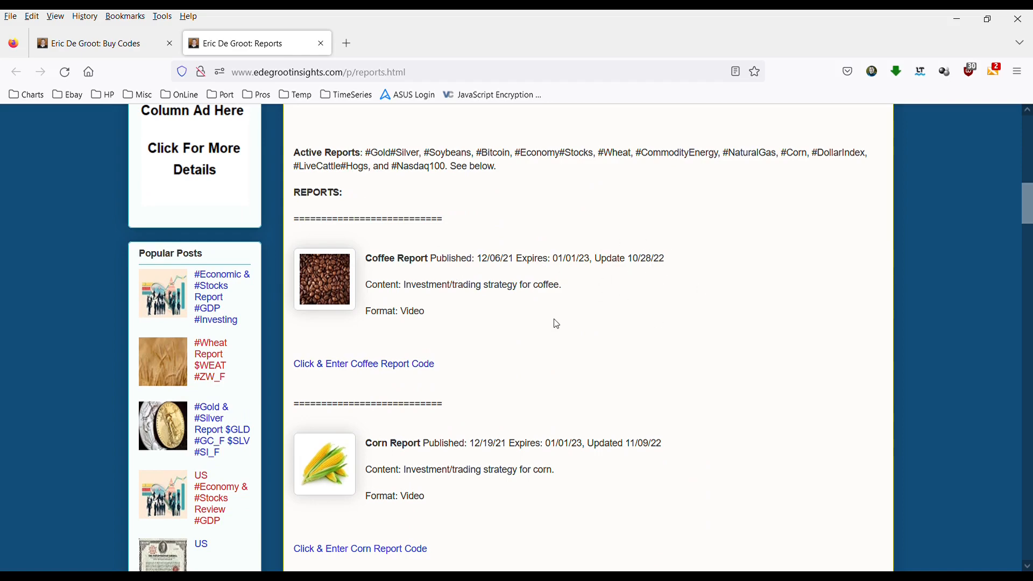
scroll("down", 3)
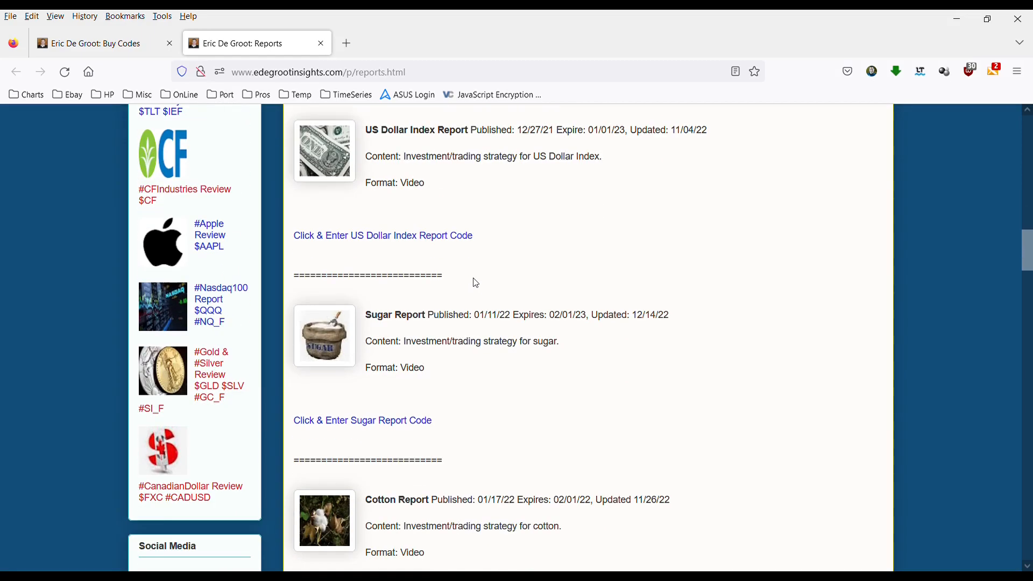
scroll("down", 3)
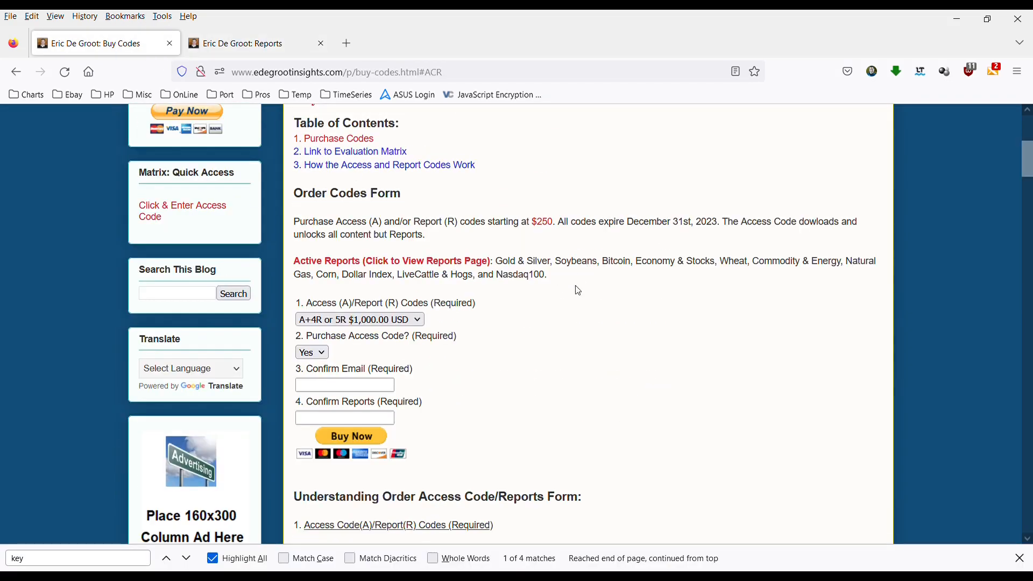
scroll("up", 3)
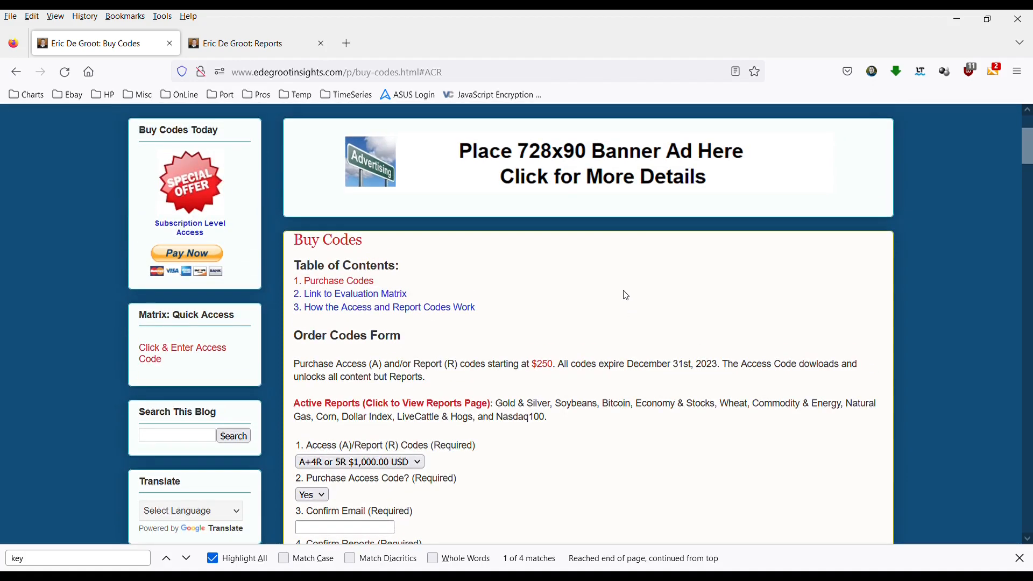
scroll("down", 3)
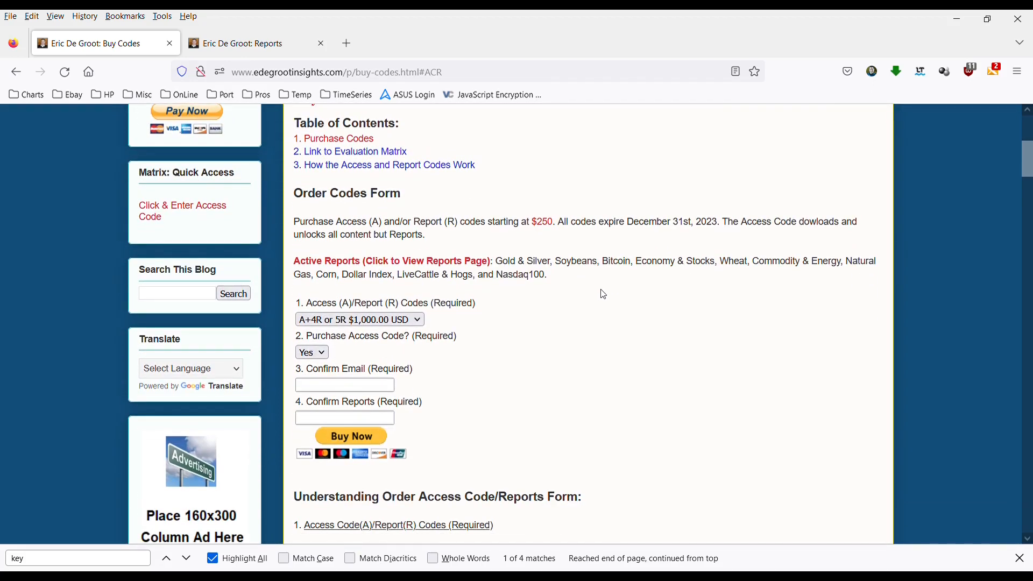
mouse_move(602, 300)
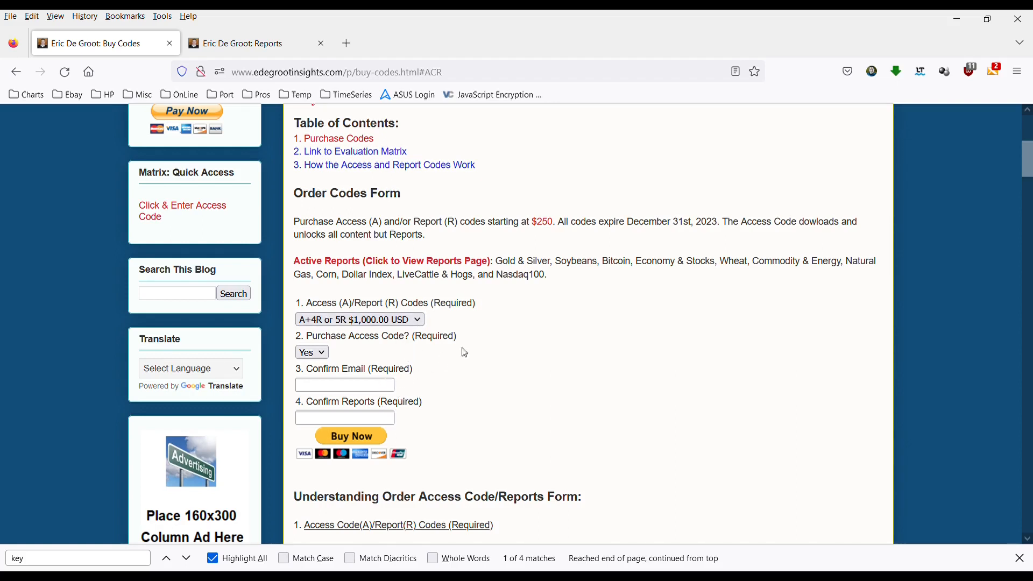
mouse_move(538, 342)
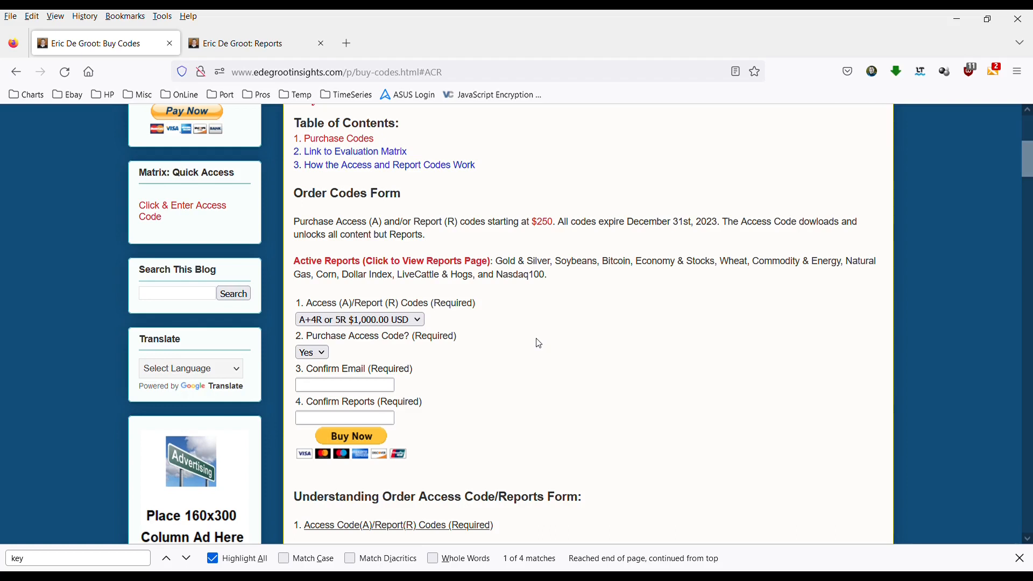
mouse_move(527, 335)
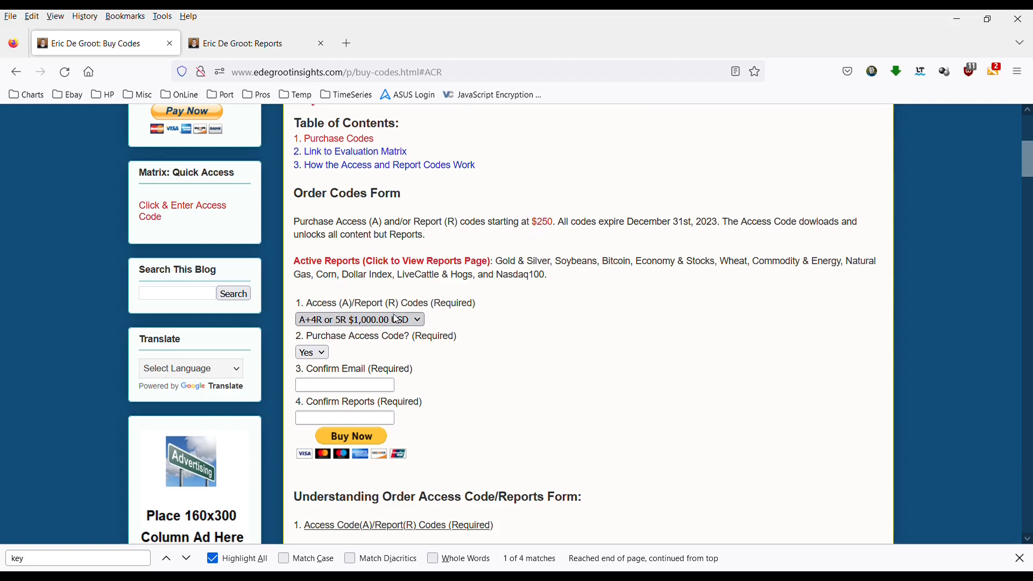
mouse_move(372, 368)
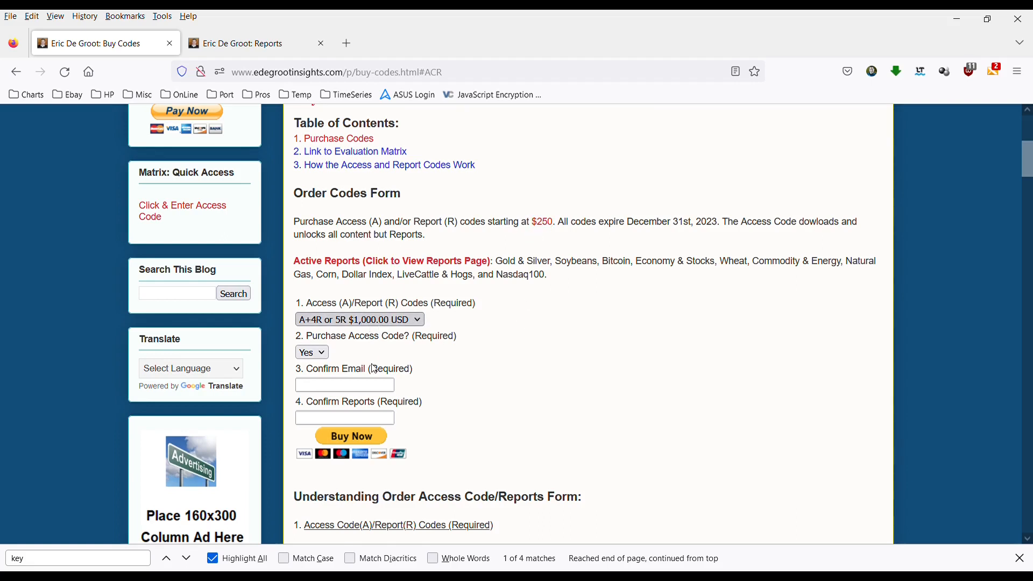
mouse_move(459, 330)
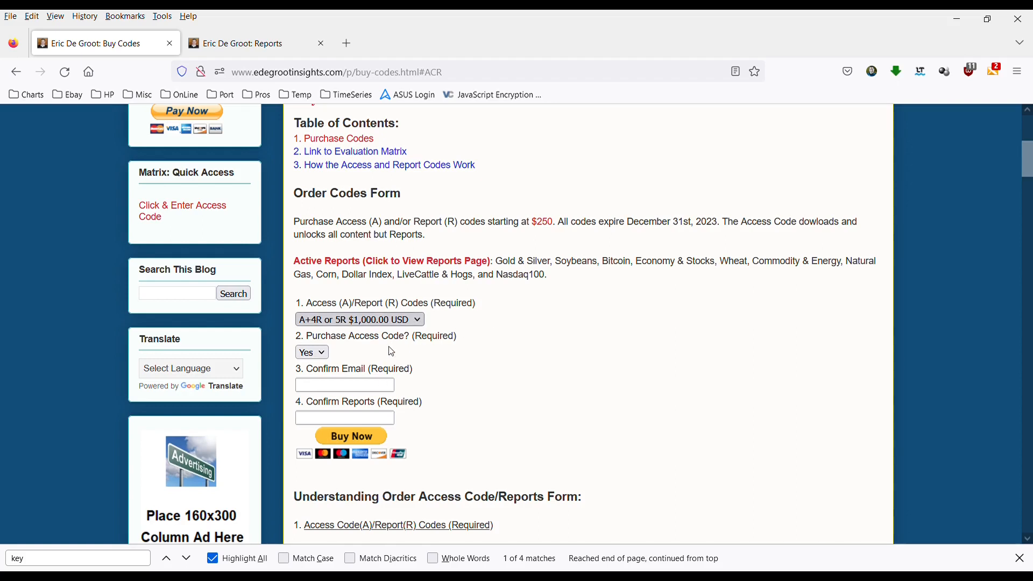
mouse_move(521, 310)
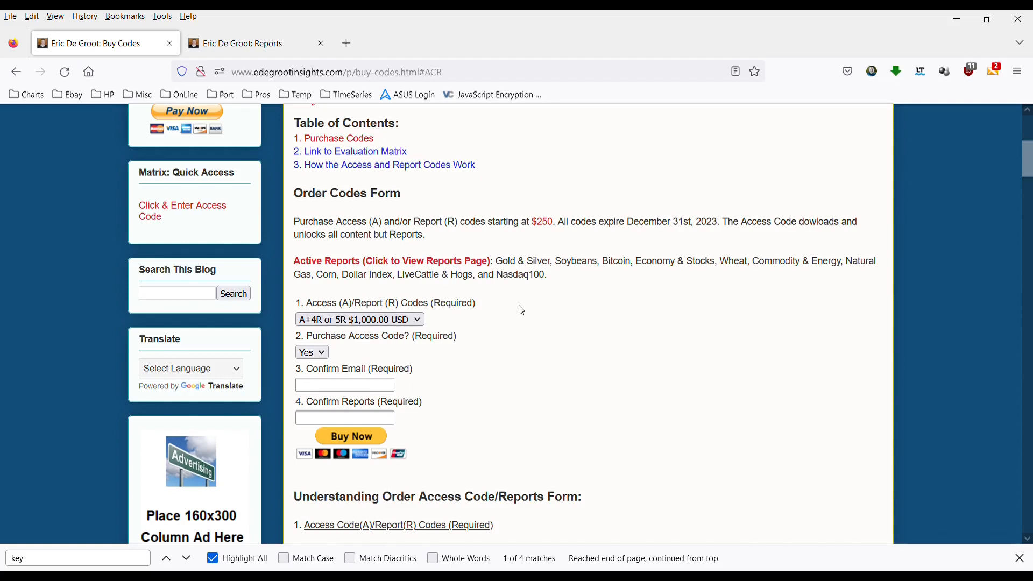
Try the A+0R or 1R option, then settle on the 'A+3R or 4R $850.00 USD' package
left_click(359, 319)
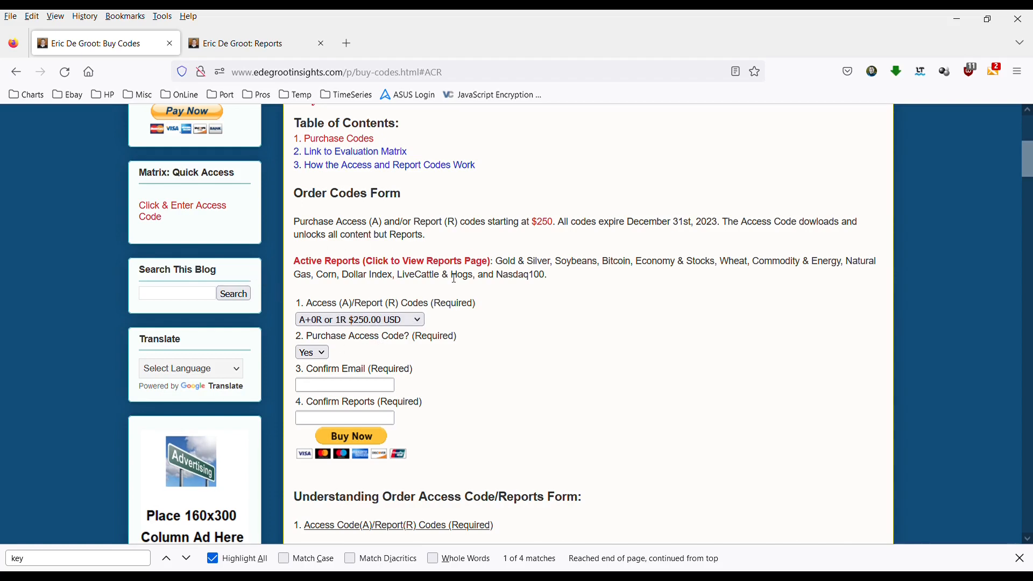
scroll("down", 3)
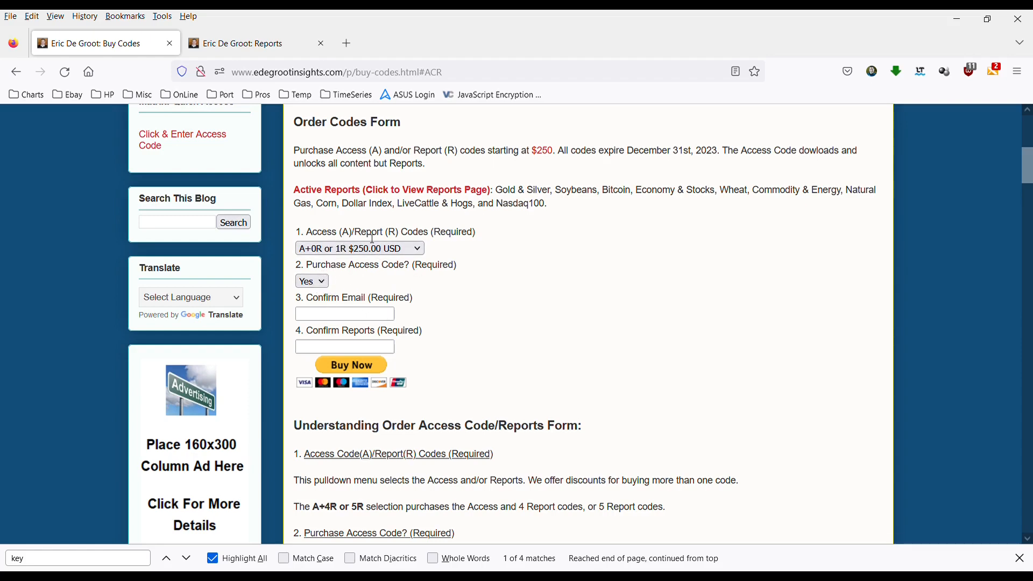
mouse_move(342, 259)
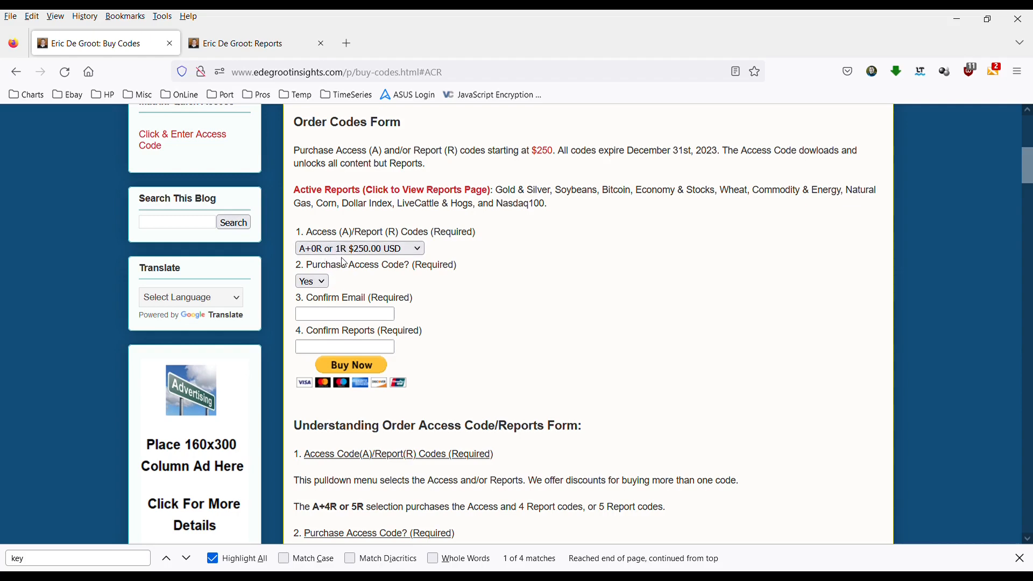
mouse_move(351, 331)
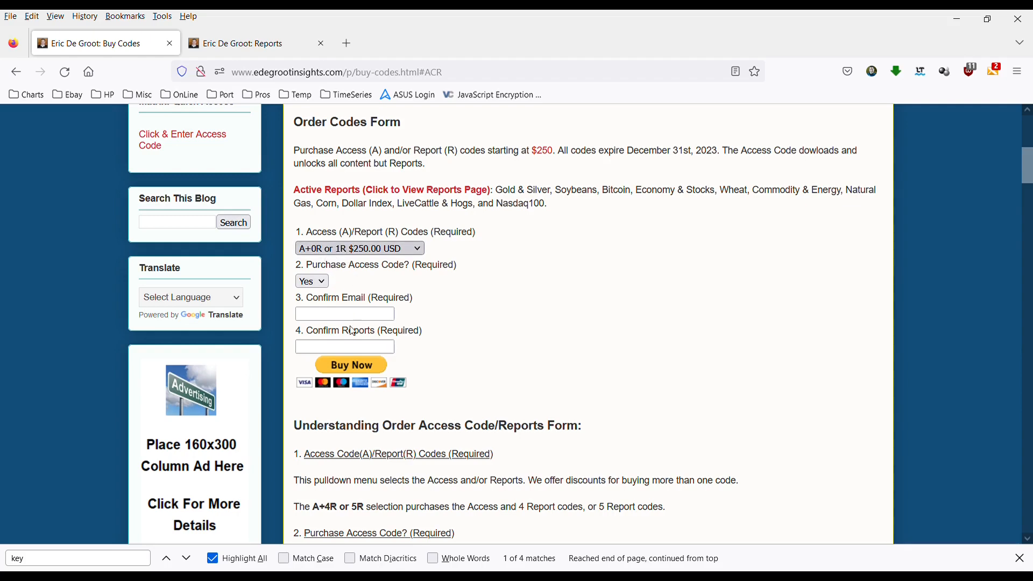
left_click(358, 248)
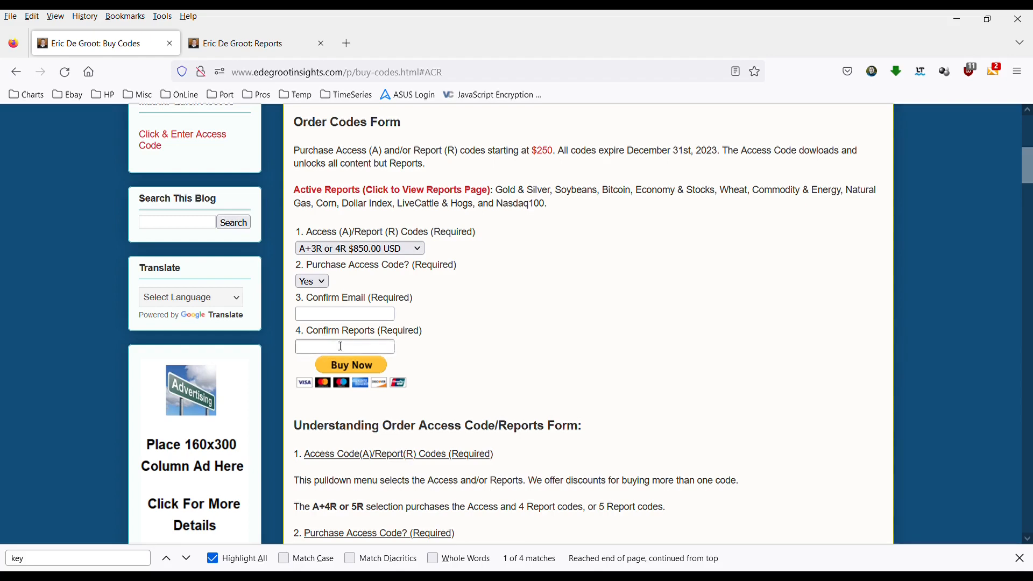
mouse_move(511, 312)
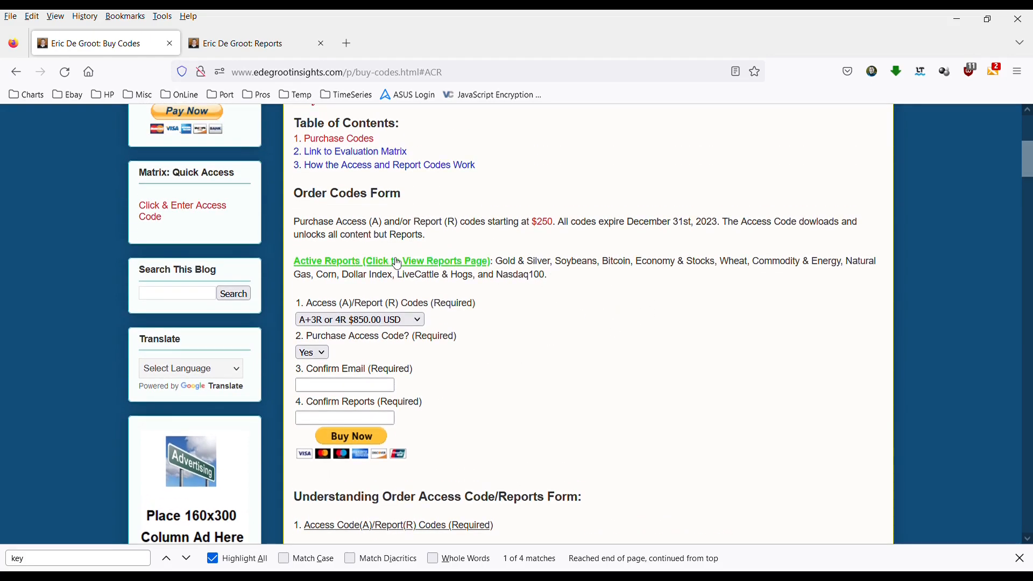
mouse_move(526, 298)
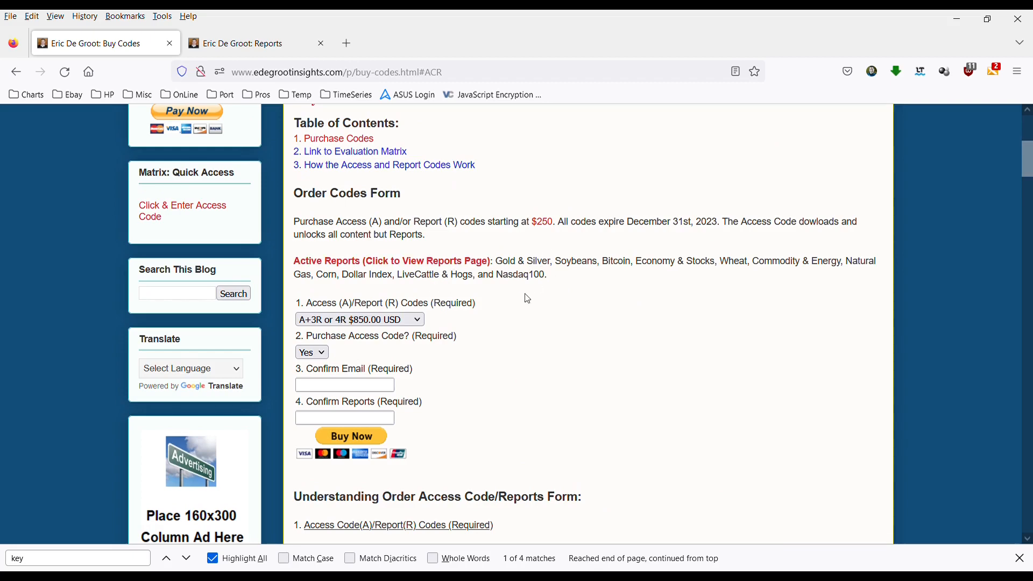
scroll("down", 3)
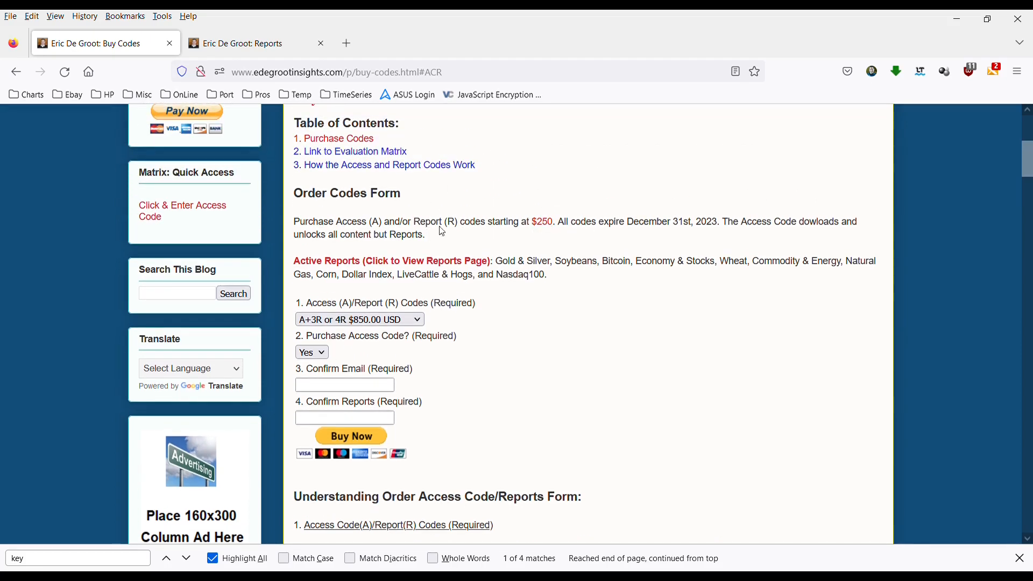
mouse_move(475, 183)
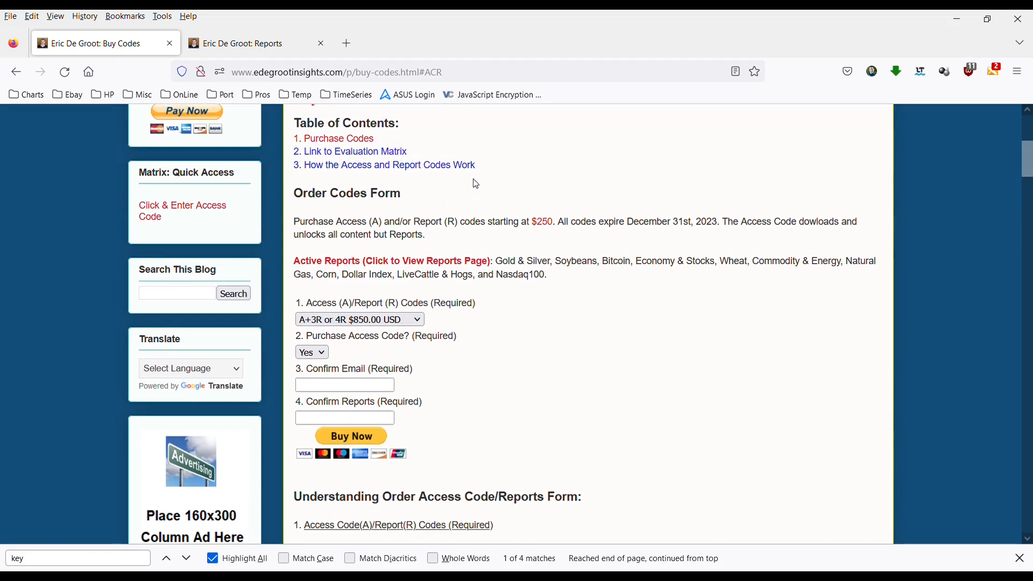
mouse_move(553, 343)
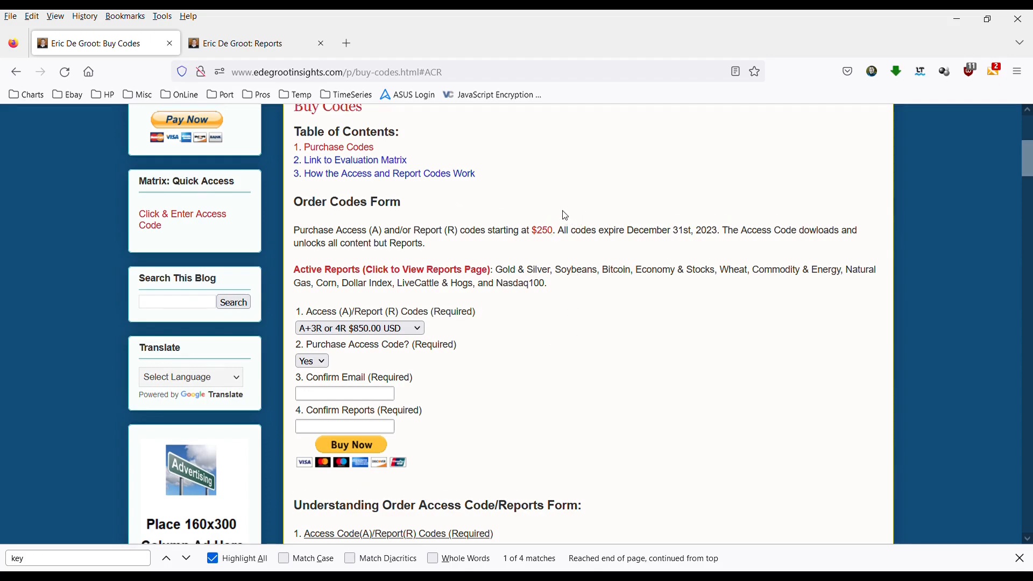
scroll("up", 3)
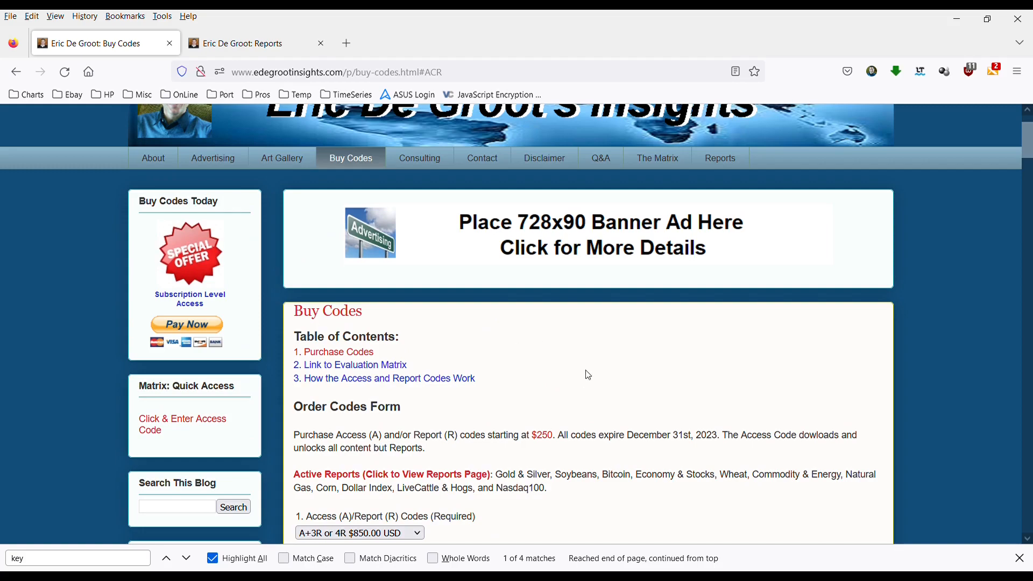